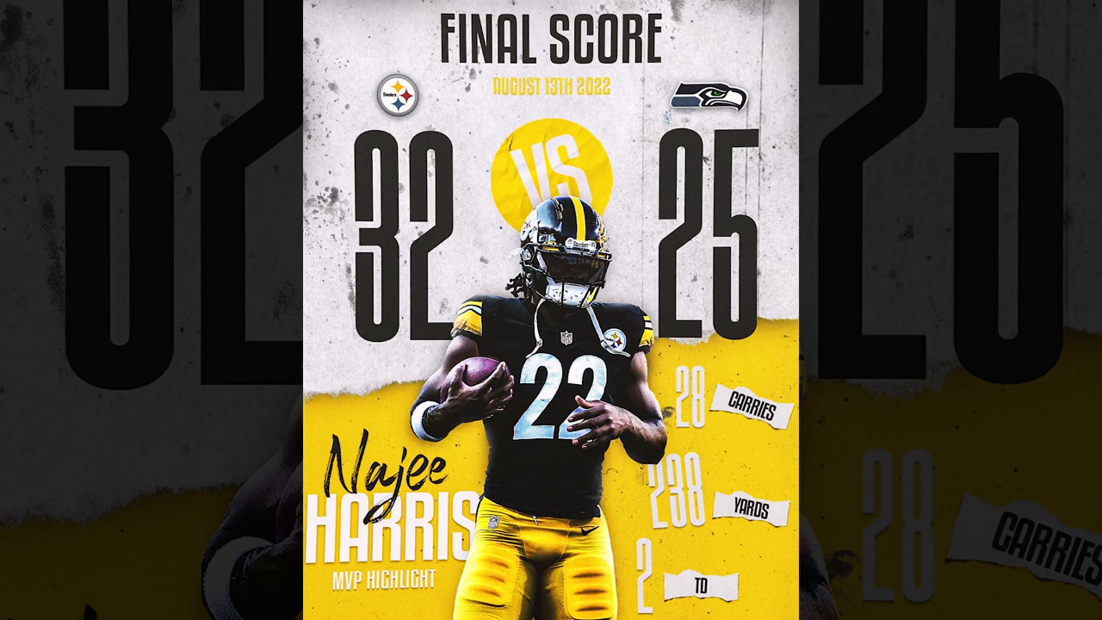
# - Open the File menu while the finished Steelers 32–25 poster is displayed
pyautogui.click(112, 12)
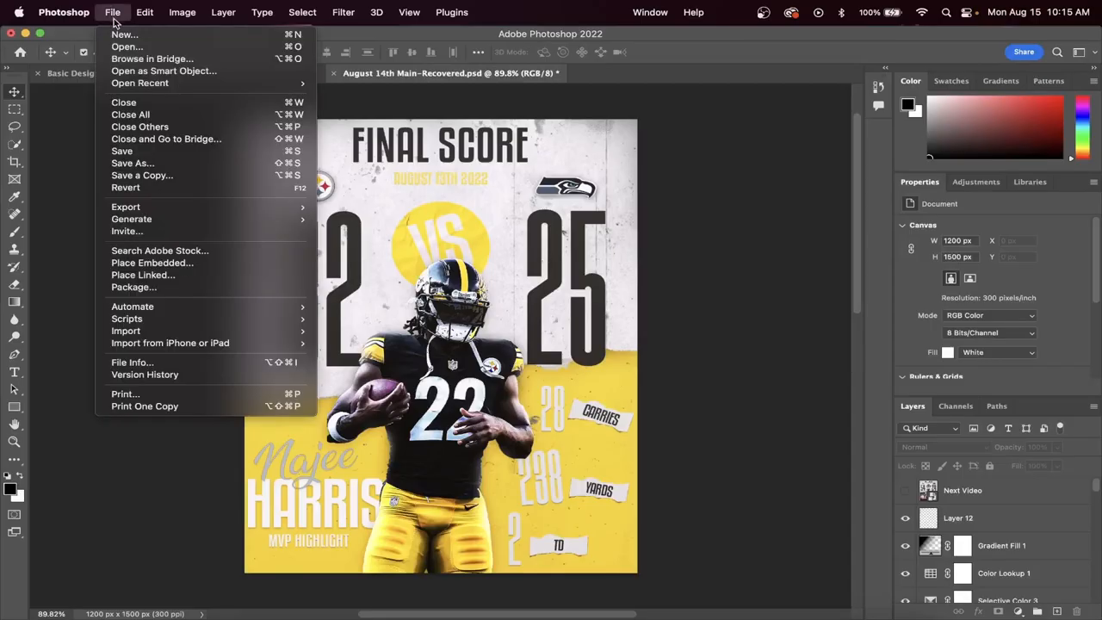
# - Create a 1200×1500 px, 300 ppi document covered by a yellow-filled rectangle
pyautogui.click(124, 34)
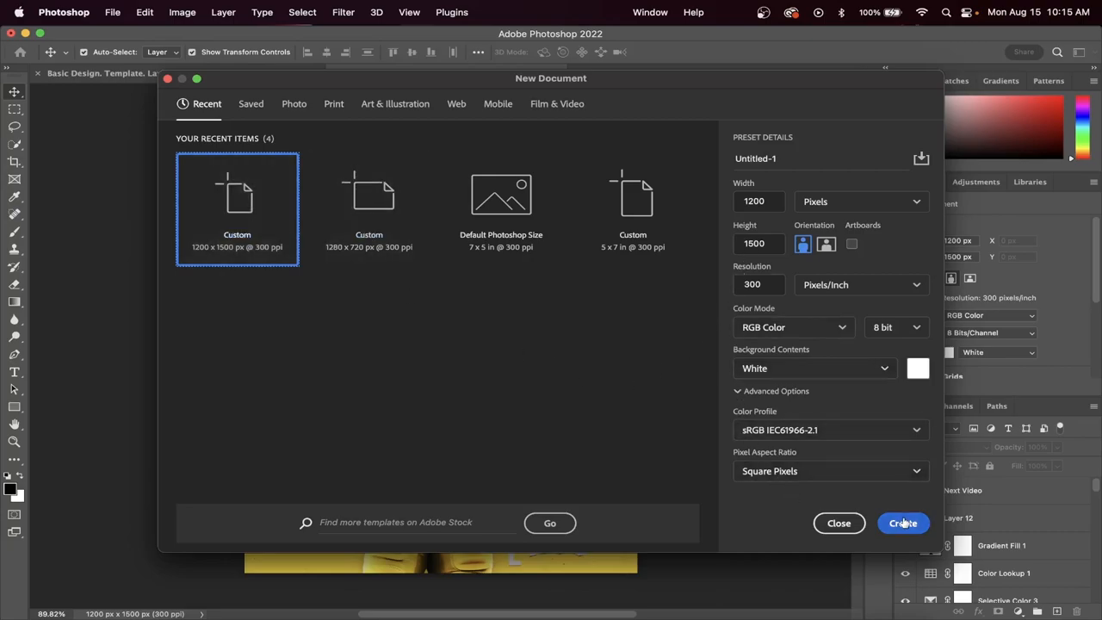
pyautogui.click(902, 522)
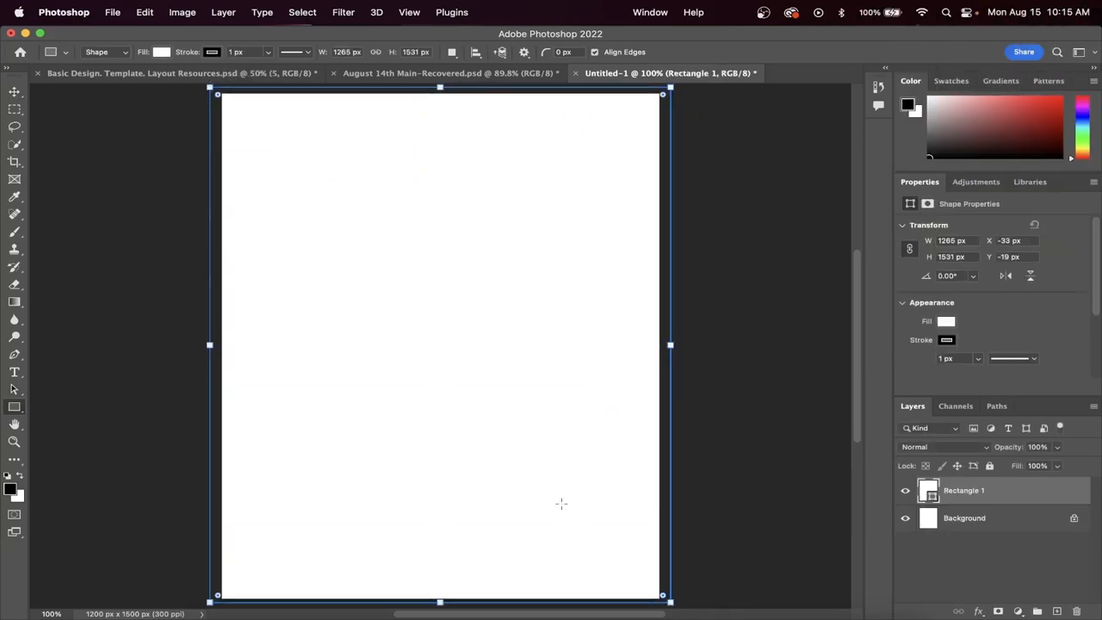
pyautogui.click(162, 52)
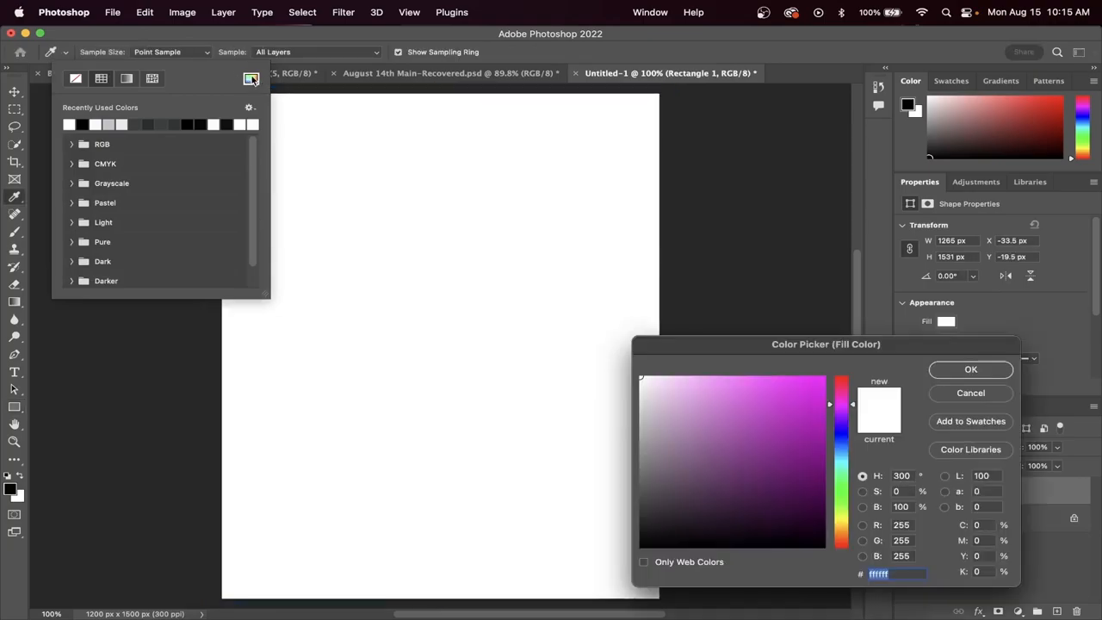
pyautogui.click(815, 379)
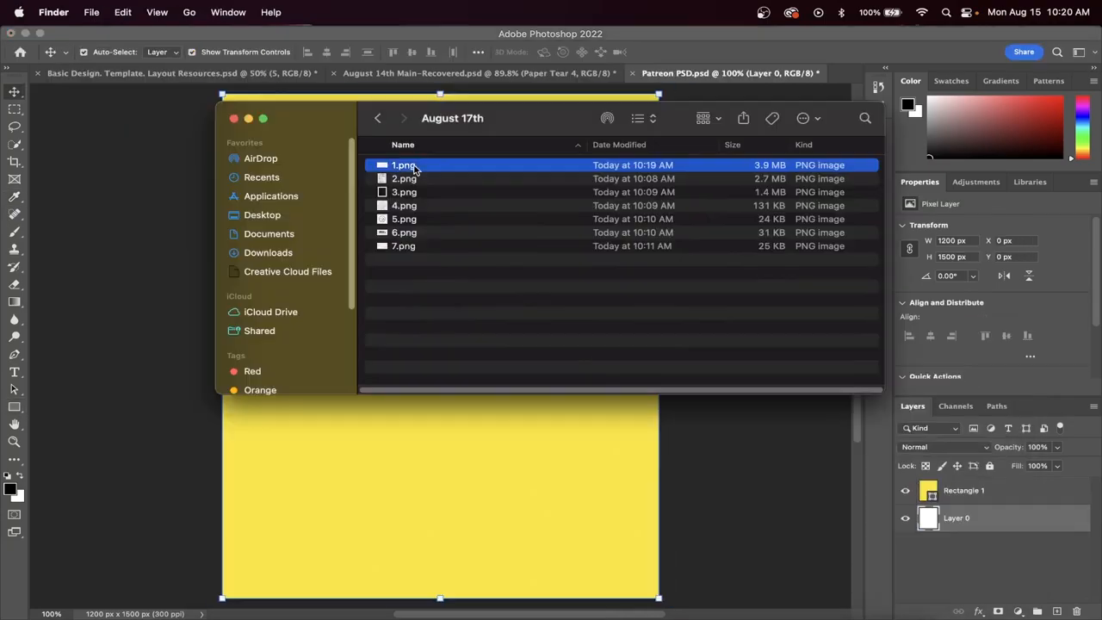
# - Place 1.png and 2.png, then clip layer 2 to the texture beneath
pyautogui.doubleClick(404, 164)
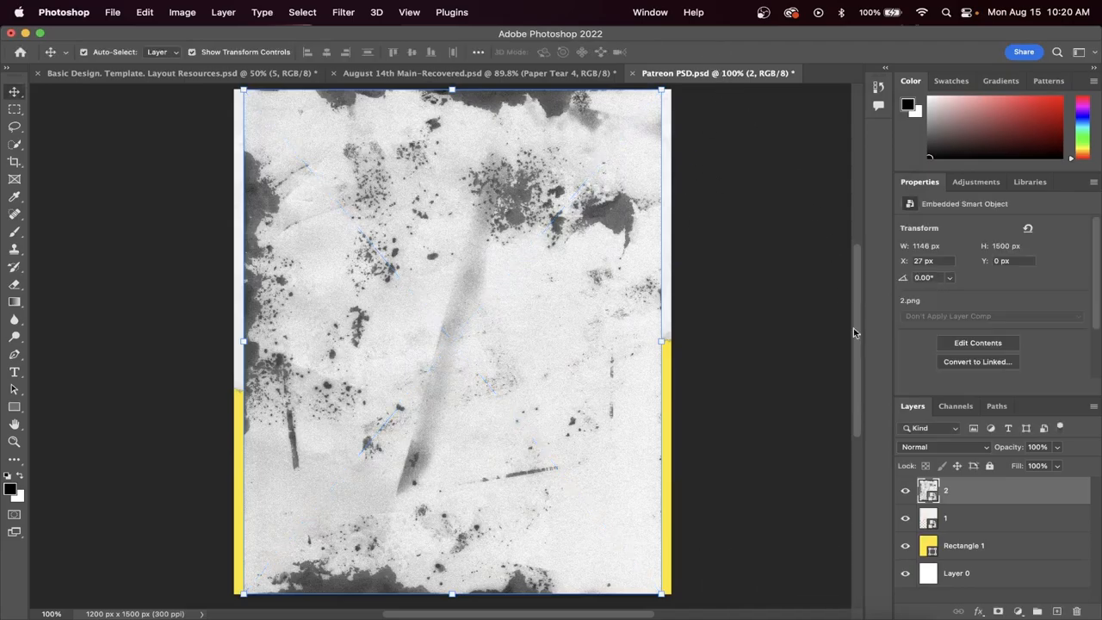
pyautogui.rightClick(945, 490)
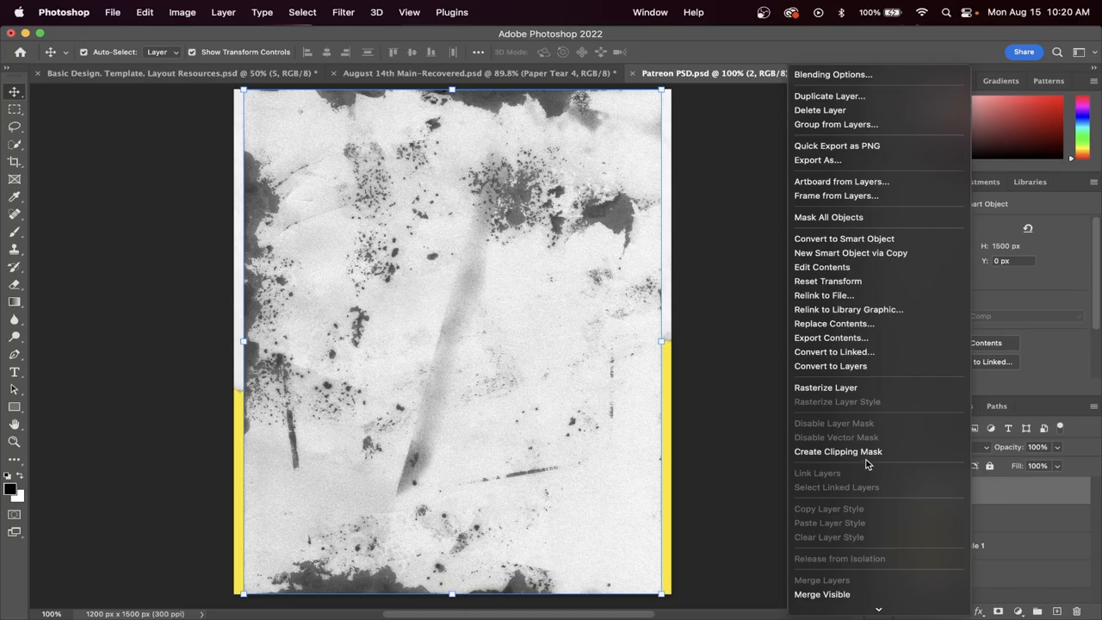
pyautogui.click(837, 451)
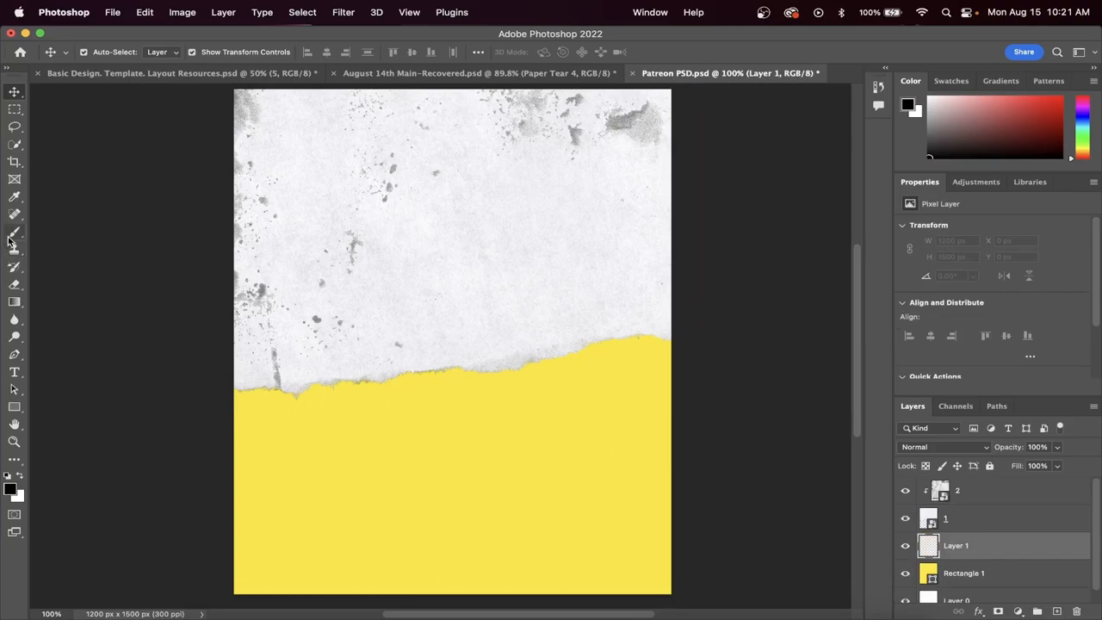
# - Set layer 2 to Pin Light and enlarge it with Free Transform
pyautogui.click(14, 231)
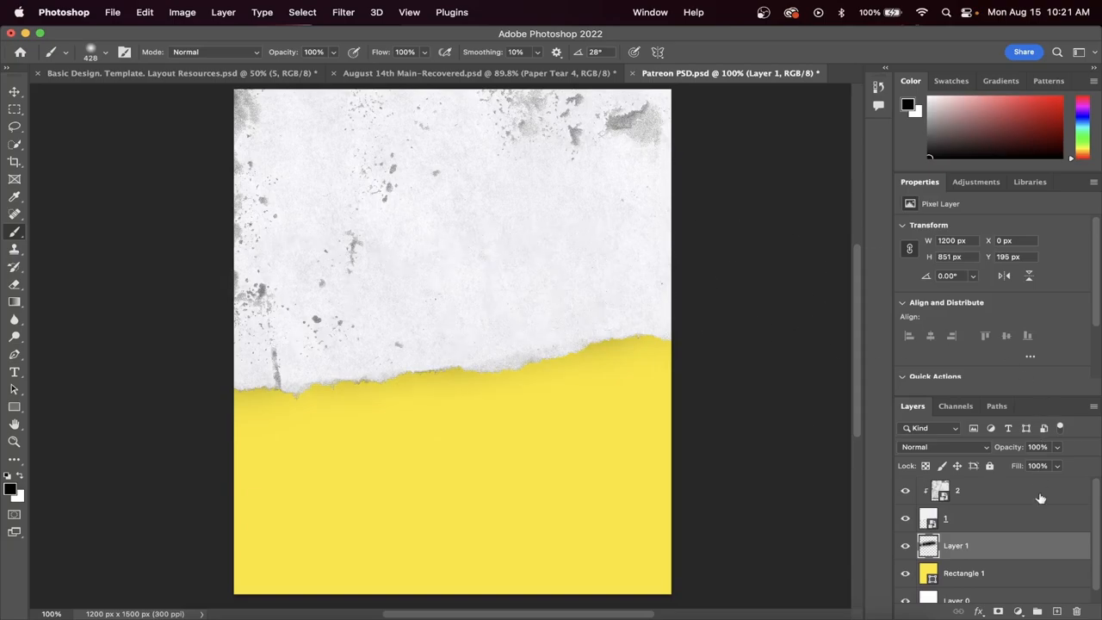
pyautogui.moveTo(891, 545)
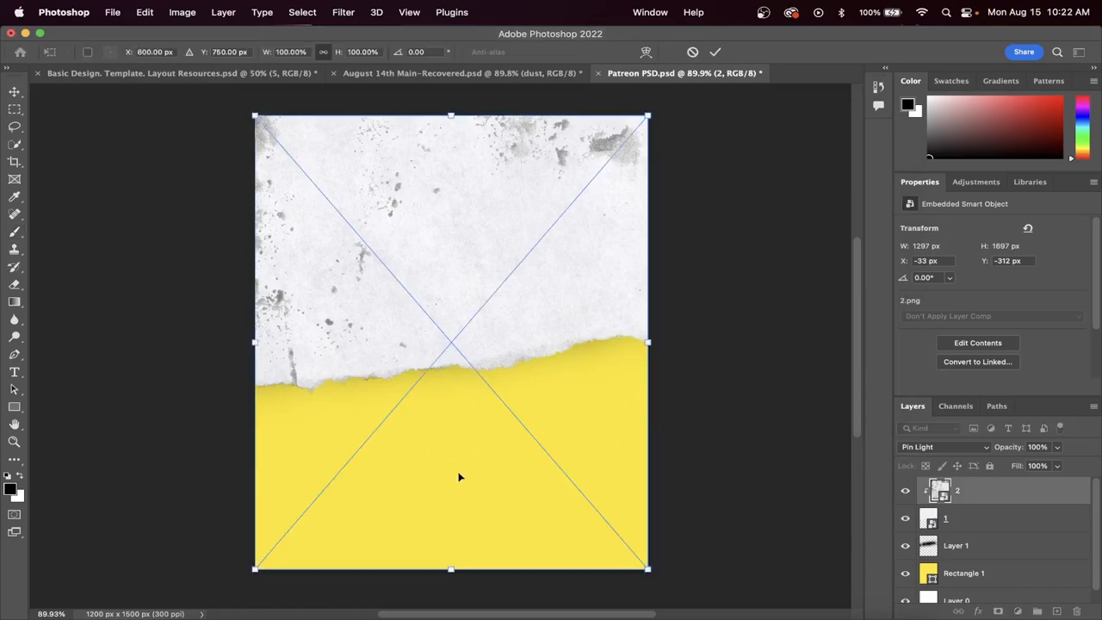
pyautogui.click(943, 446)
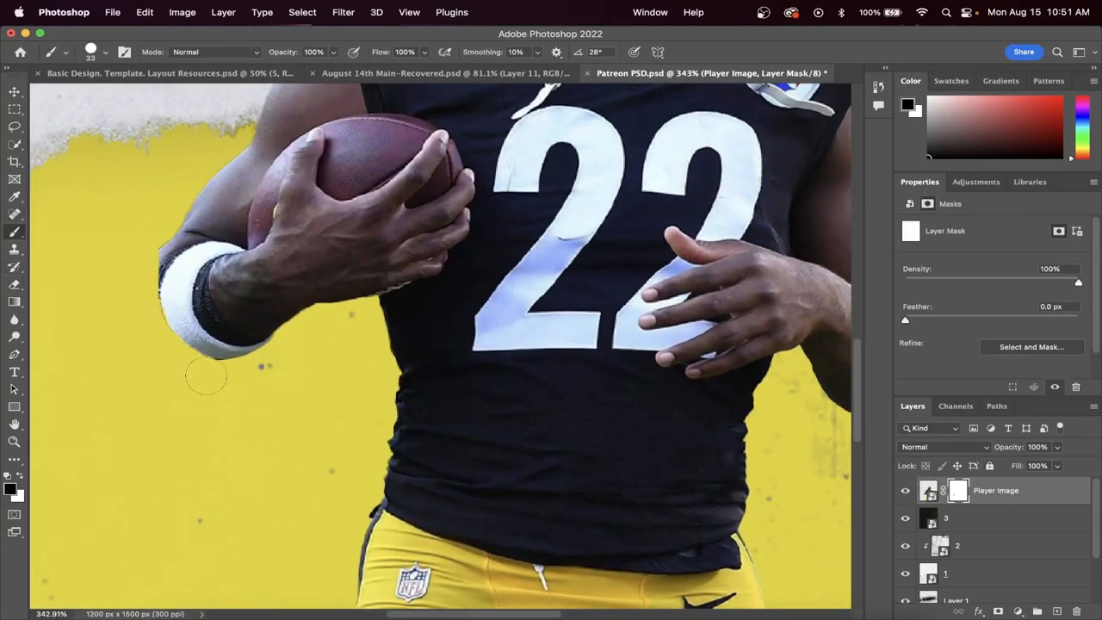
# - Paint the Player Image mask edges around the arm, then open the Filter menu
pyautogui.click(343, 12)
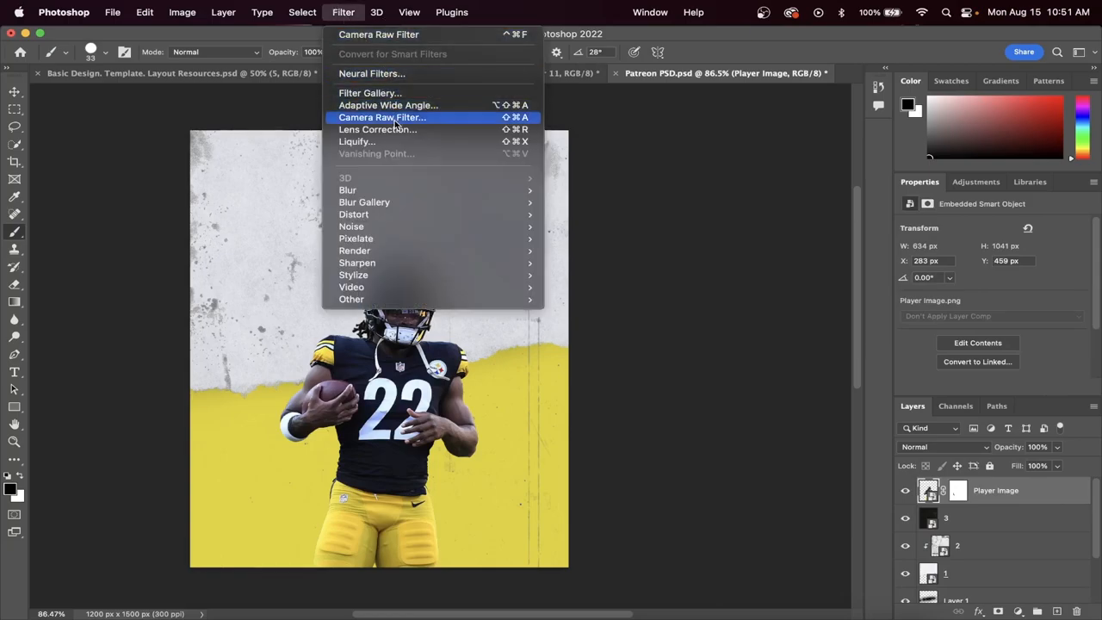
# - In Camera Raw, set Clarity to +100, Contrast +38 and Highlights +47
pyautogui.click(382, 117)
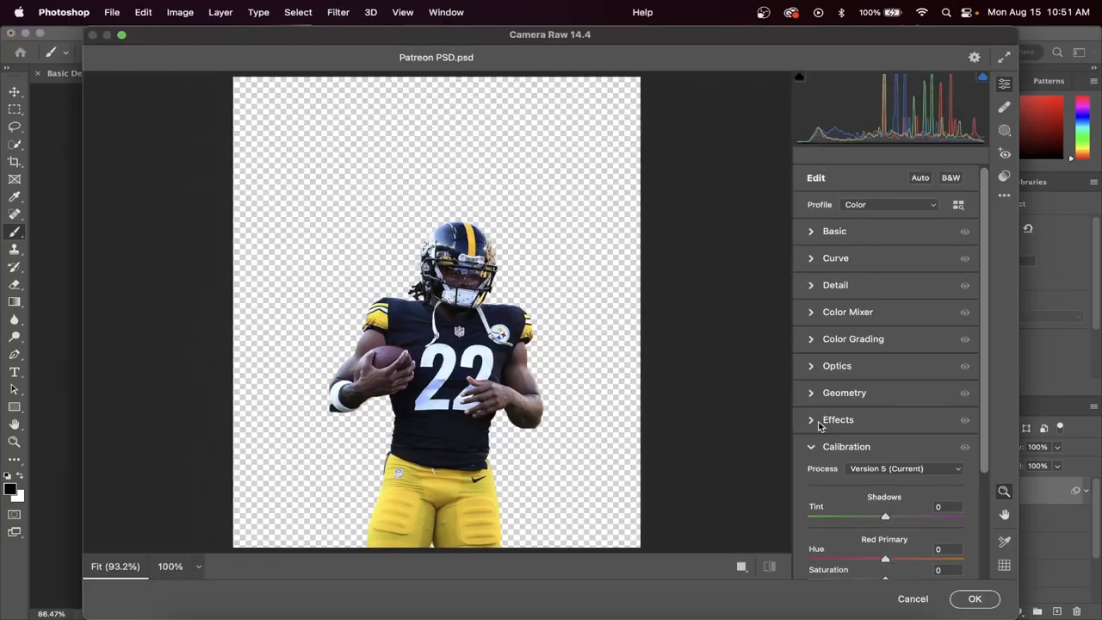
pyautogui.click(835, 285)
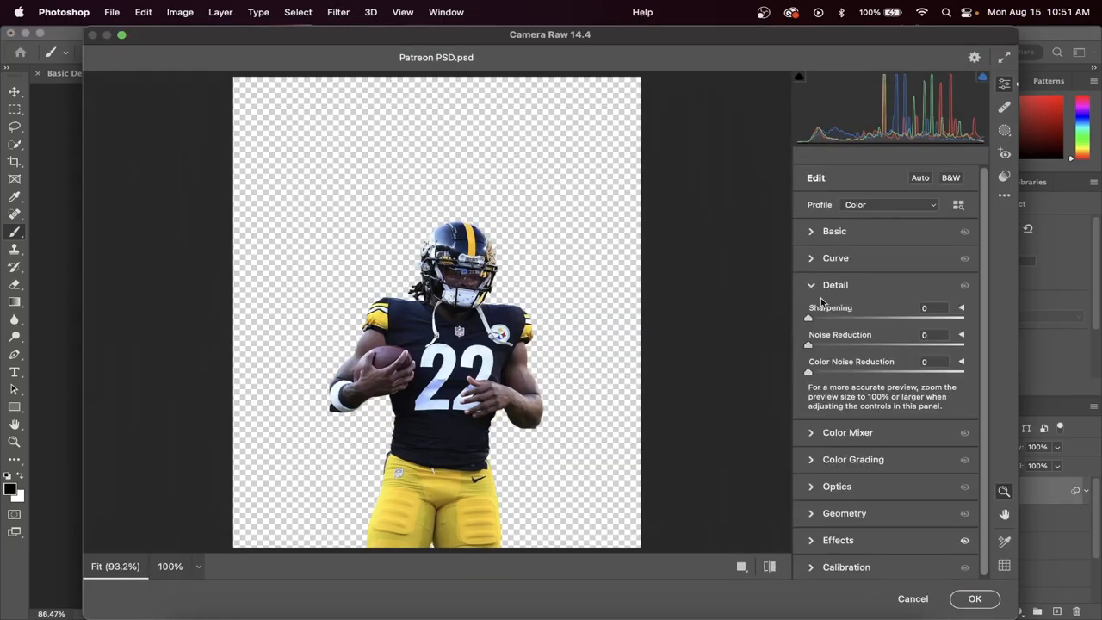
pyautogui.click(835, 257)
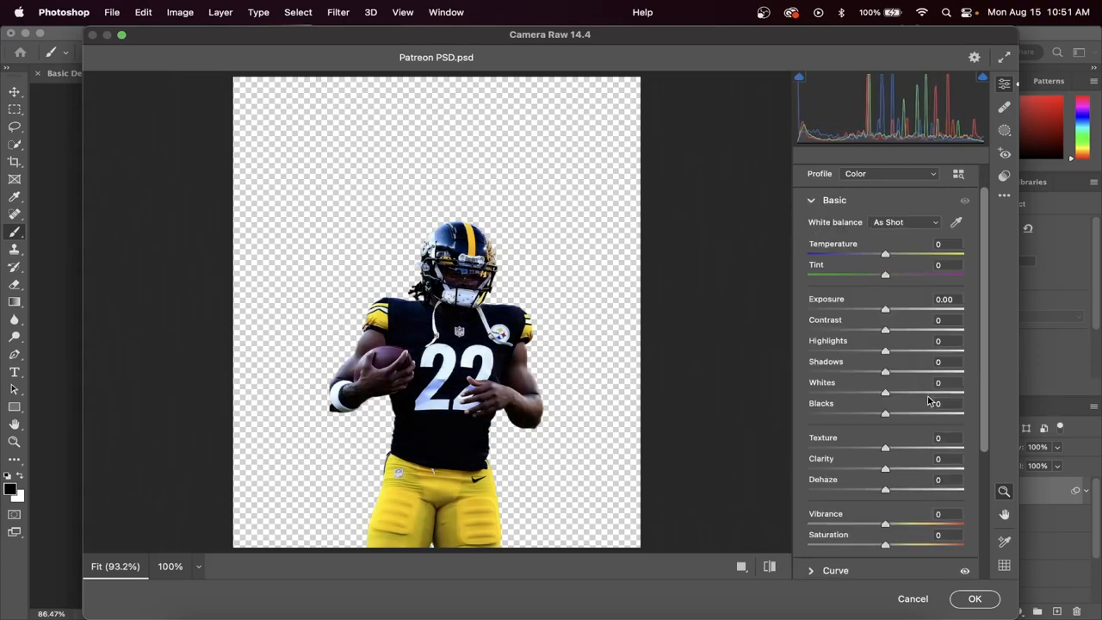
pyautogui.moveTo(885, 468); pyautogui.dragTo(962, 468)
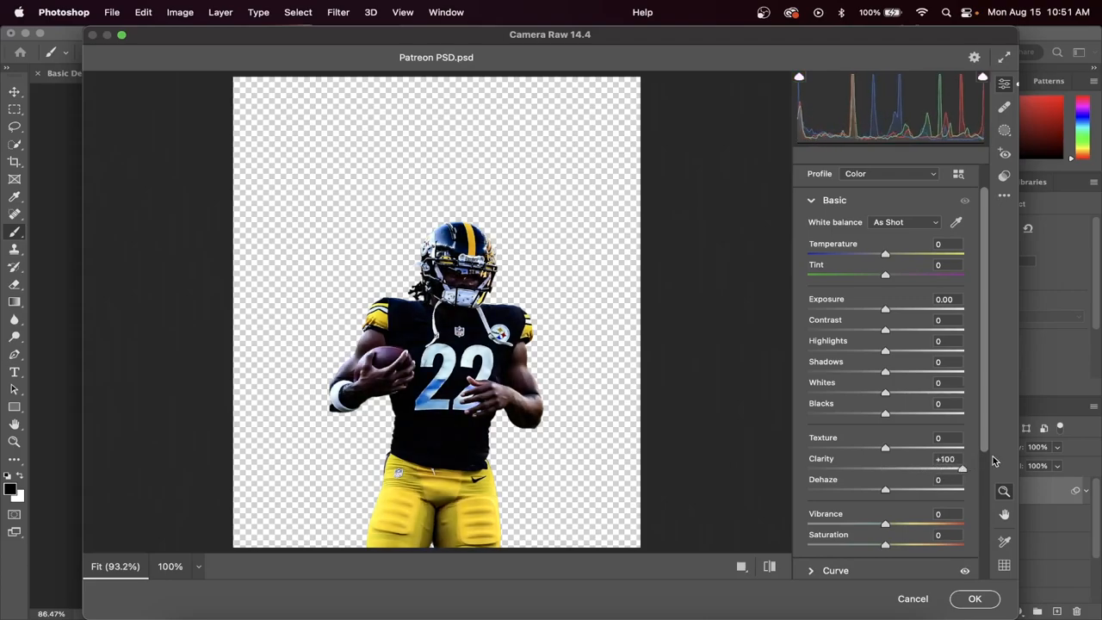
pyautogui.moveTo(885, 330); pyautogui.dragTo(914, 330)
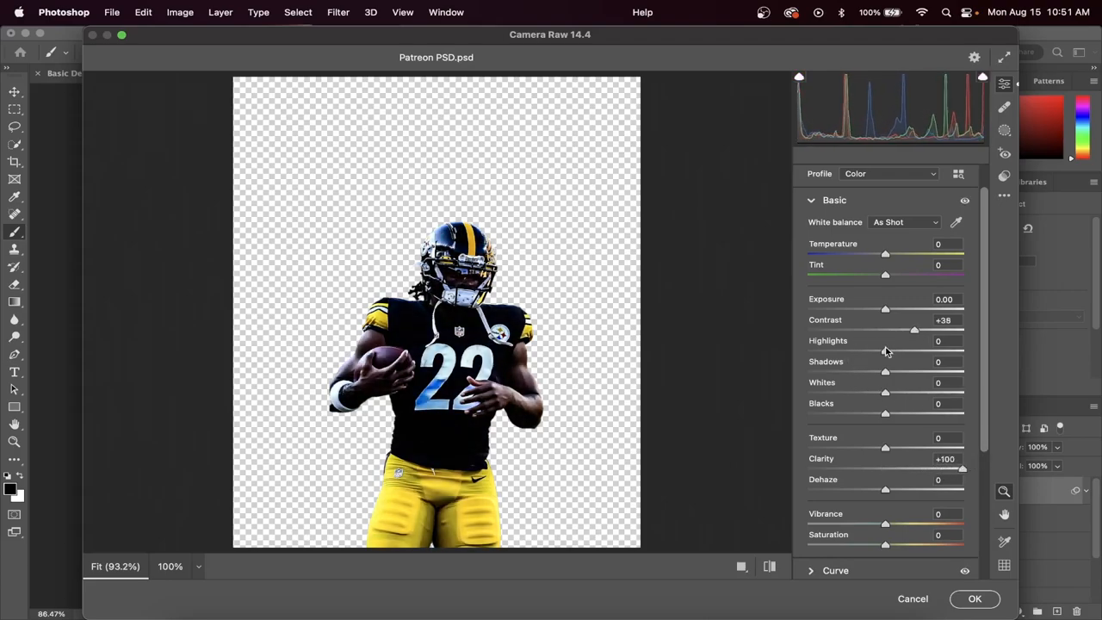
pyautogui.moveTo(885, 351); pyautogui.dragTo(922, 351)
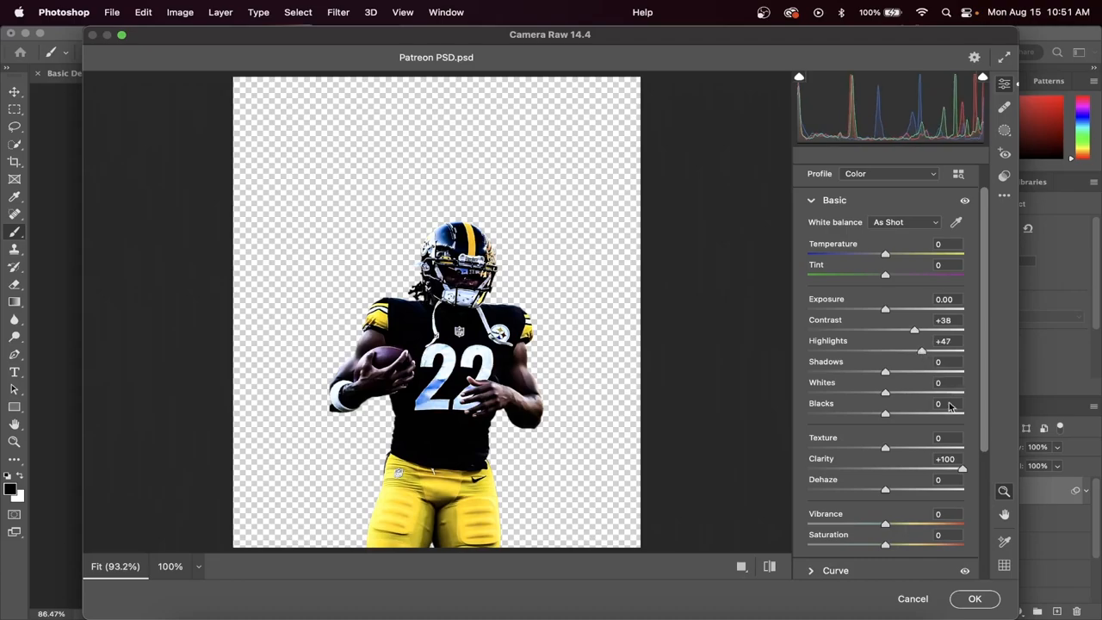
pyautogui.moveTo(885, 523); pyautogui.dragTo(910, 524)
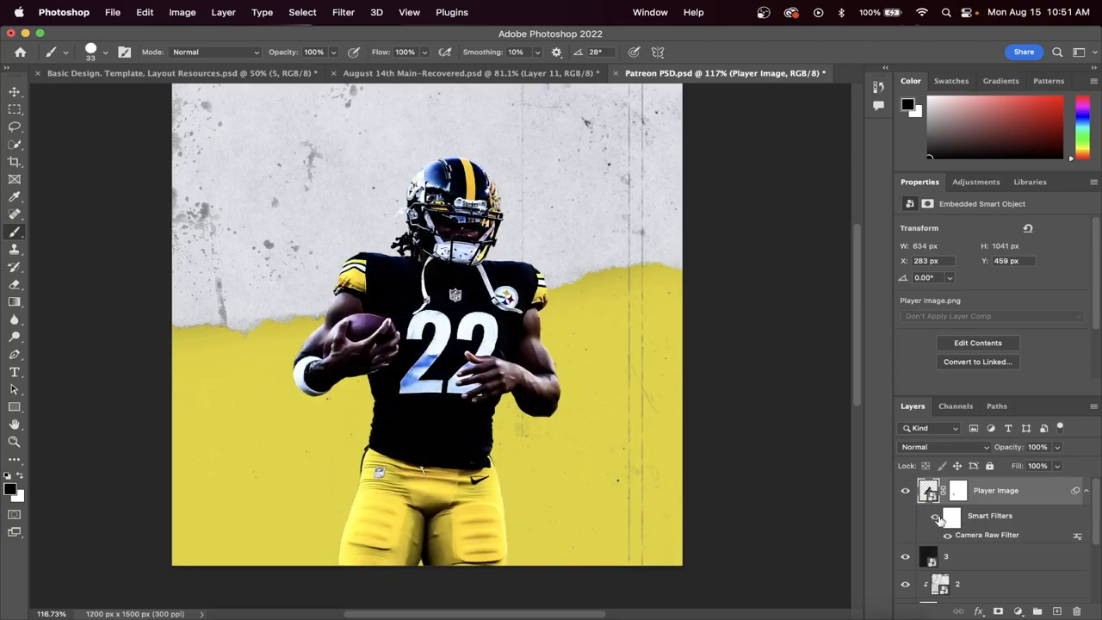
# - Compare the Camera Raw filter off and on, then clip a new layer to the player
pyautogui.click(935, 519)
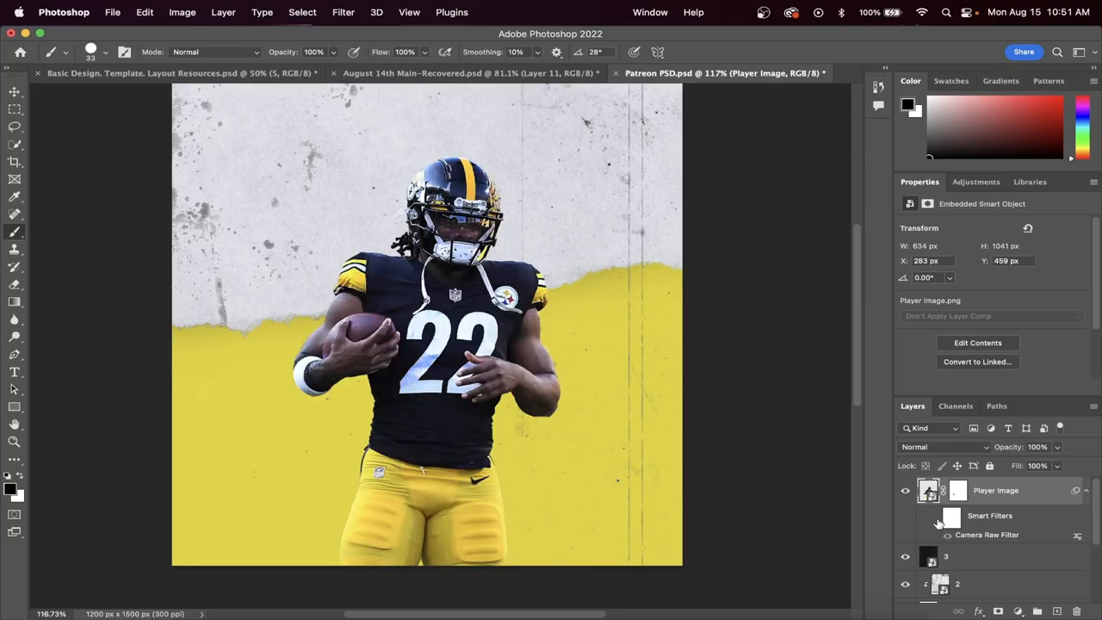
pyautogui.click(935, 515)
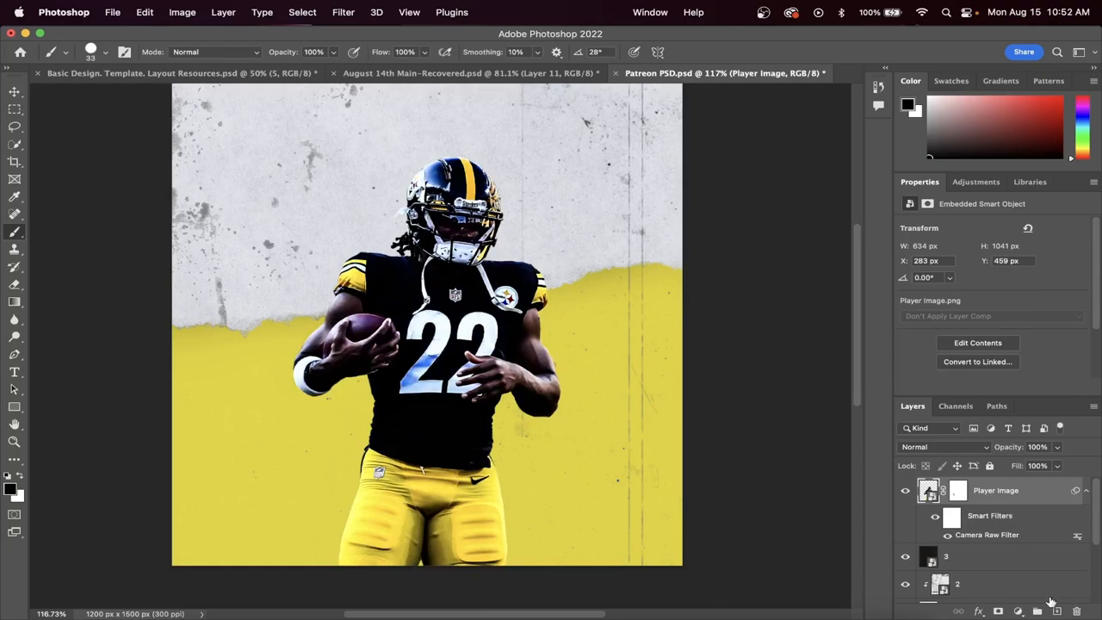
pyautogui.rightClick(957, 584)
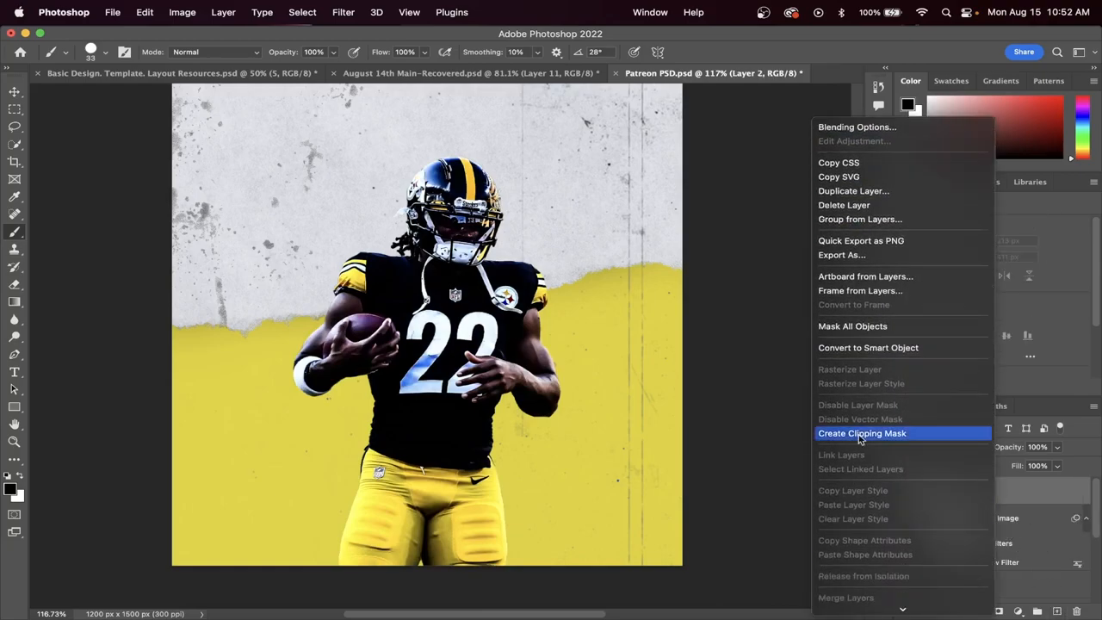
pyautogui.click(862, 433)
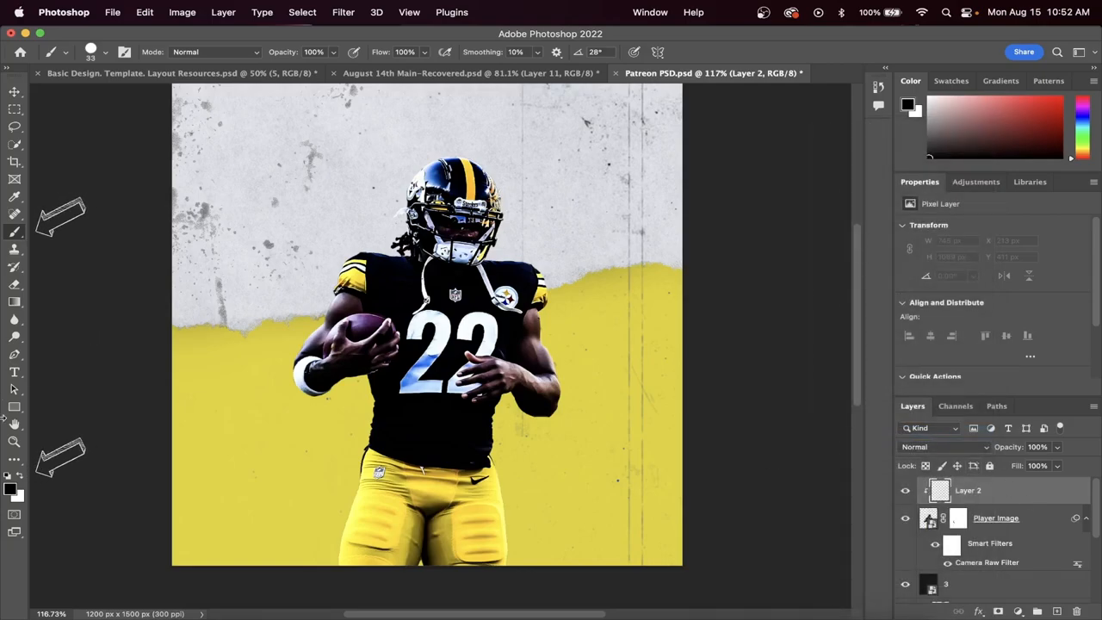
# - Paint a soft, low-opacity dark shadow around the player's legs
pyautogui.click(90, 51)
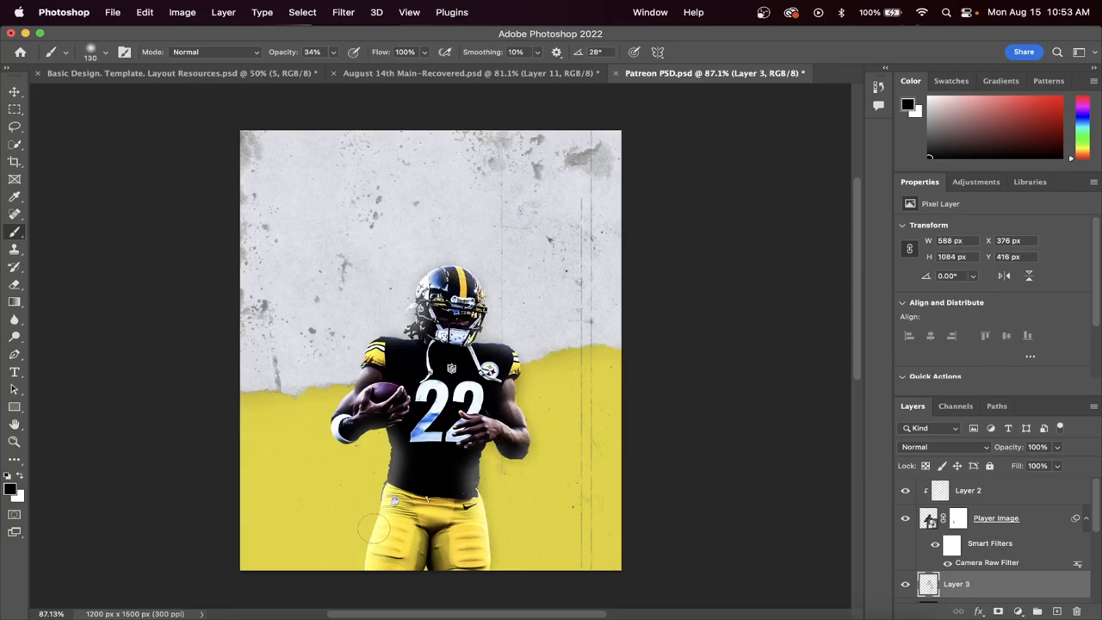
pyautogui.click(905, 583)
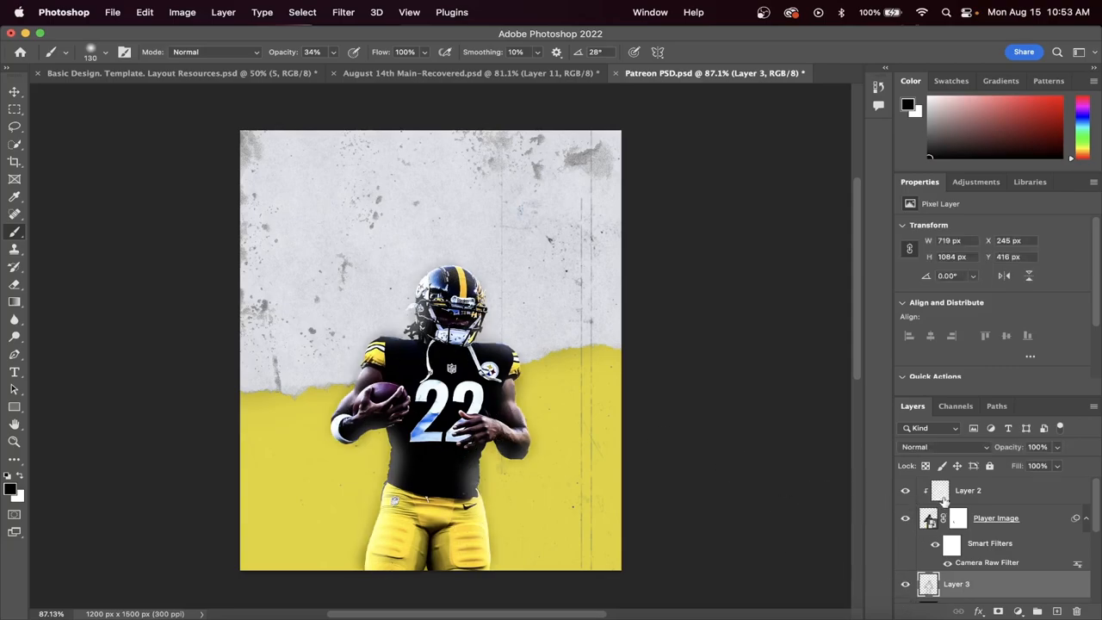
pyautogui.click(905, 490)
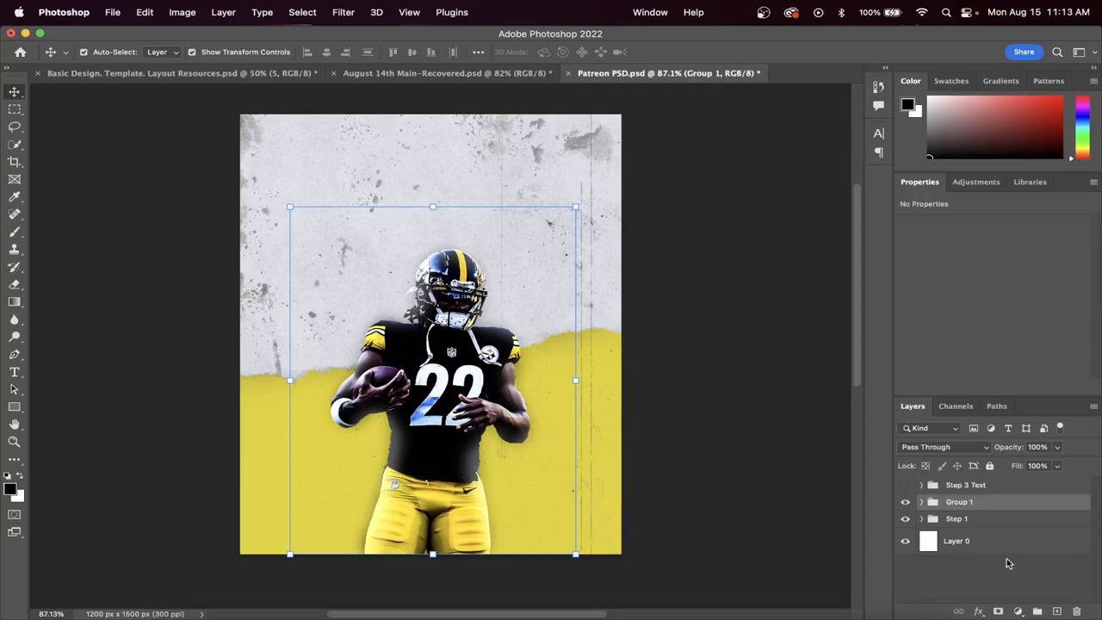
# - Group the player and shadow layers with Cmd+G and rename the group
pyautogui.doubleClick(959, 502)
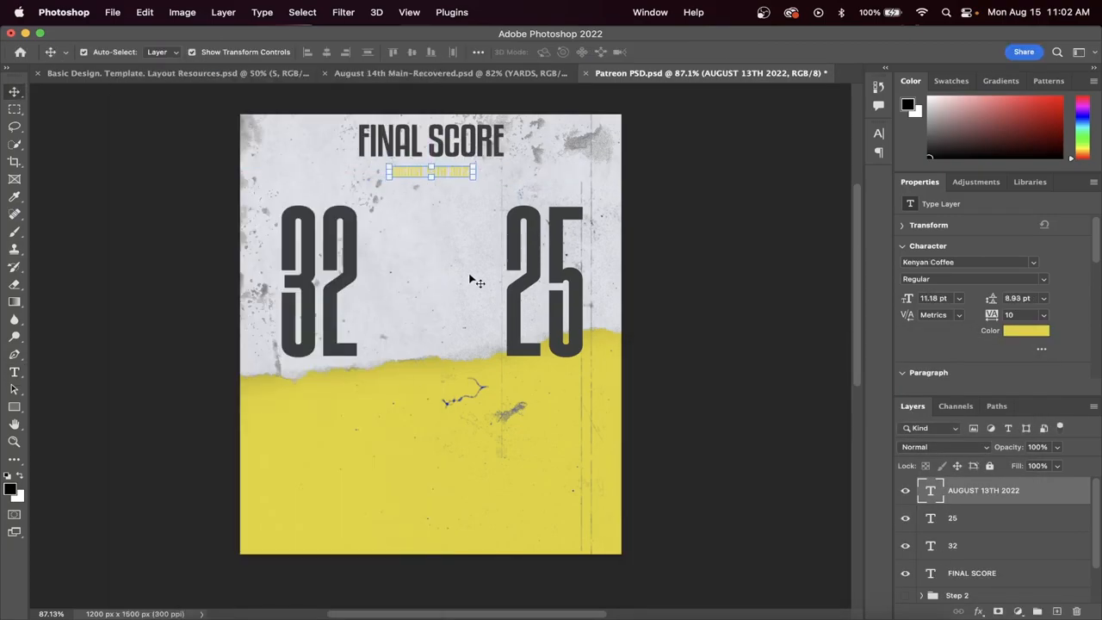
# - Add FINAL SCORE, 32, 25 and a yellow AUGUST 13TH 2022 line, then open layer effects
pyautogui.click(977, 611)
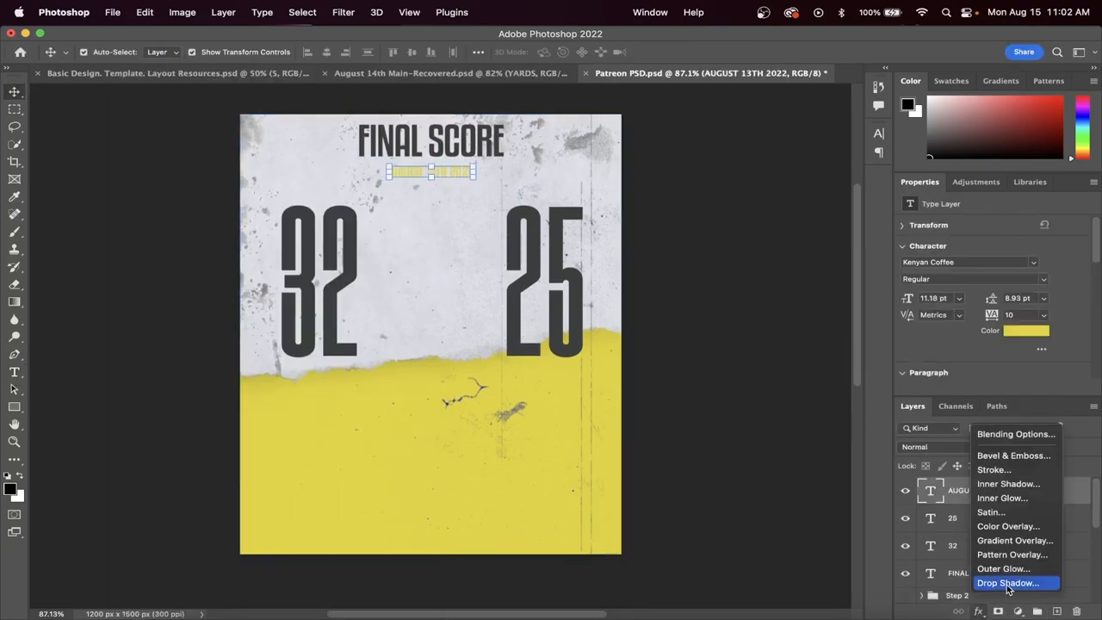
# - Give the date line a 4 px drop shadow and colour the stat number #efefeb
pyautogui.click(1007, 583)
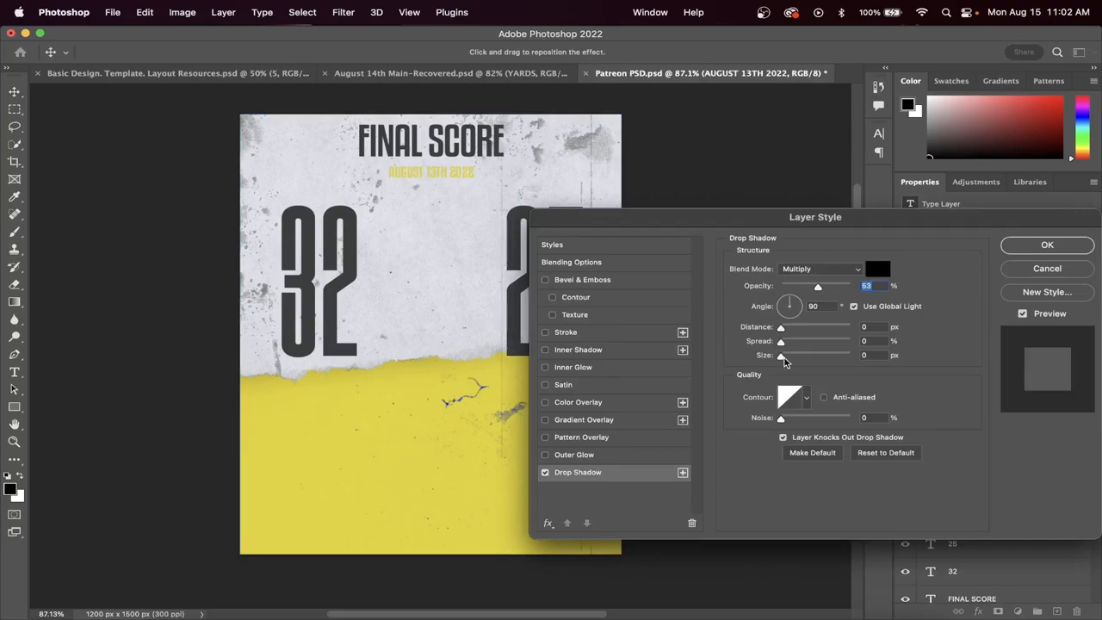
pyautogui.moveTo(779, 355); pyautogui.dragTo(785, 354)
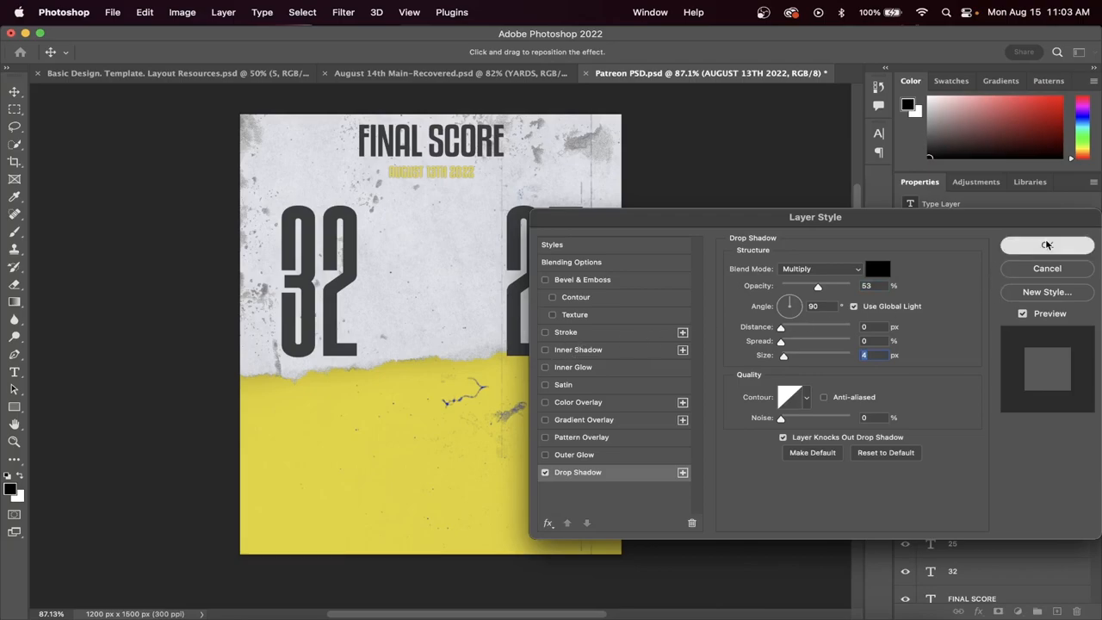
pyautogui.click(1047, 246)
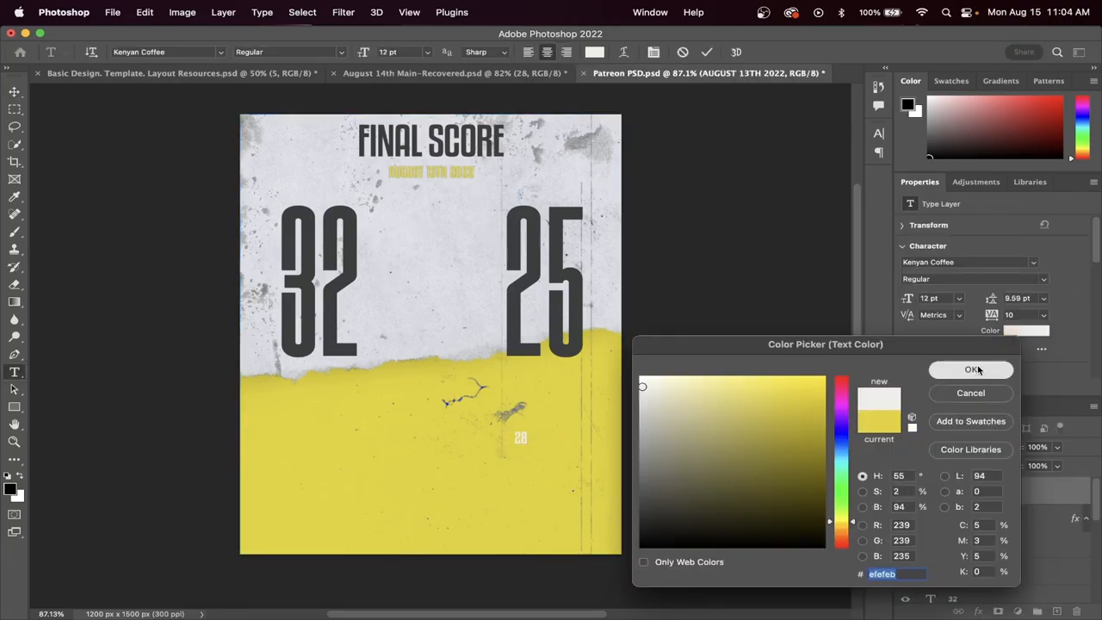
pyautogui.click(971, 368)
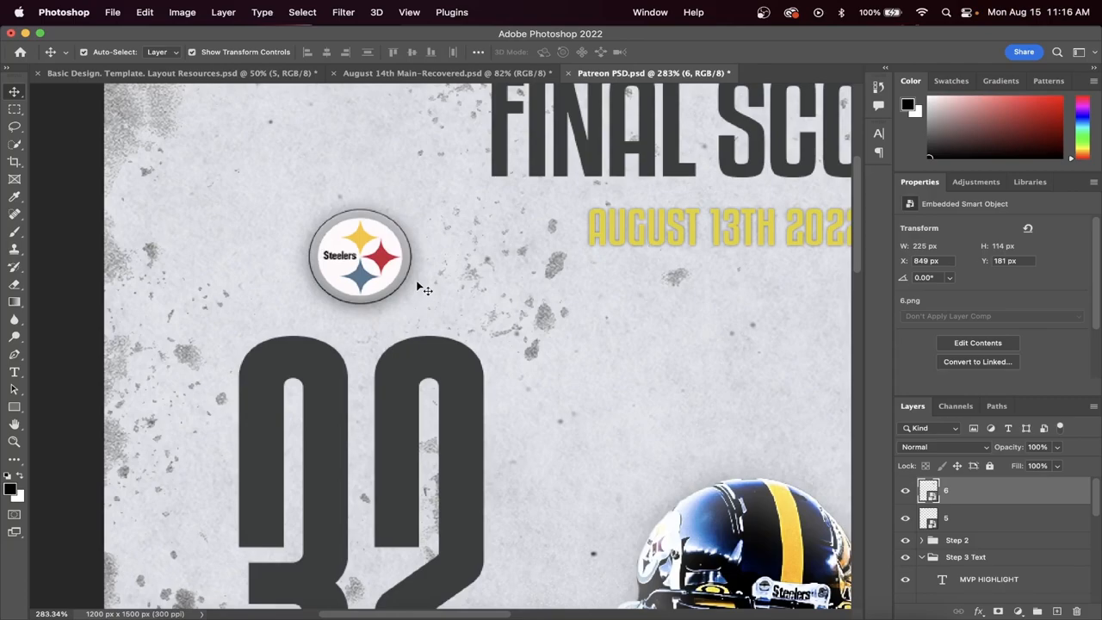
# - Give the Steelers logo a Multiply drop shadow at 77% opacity, size 32
pyautogui.click(945, 517)
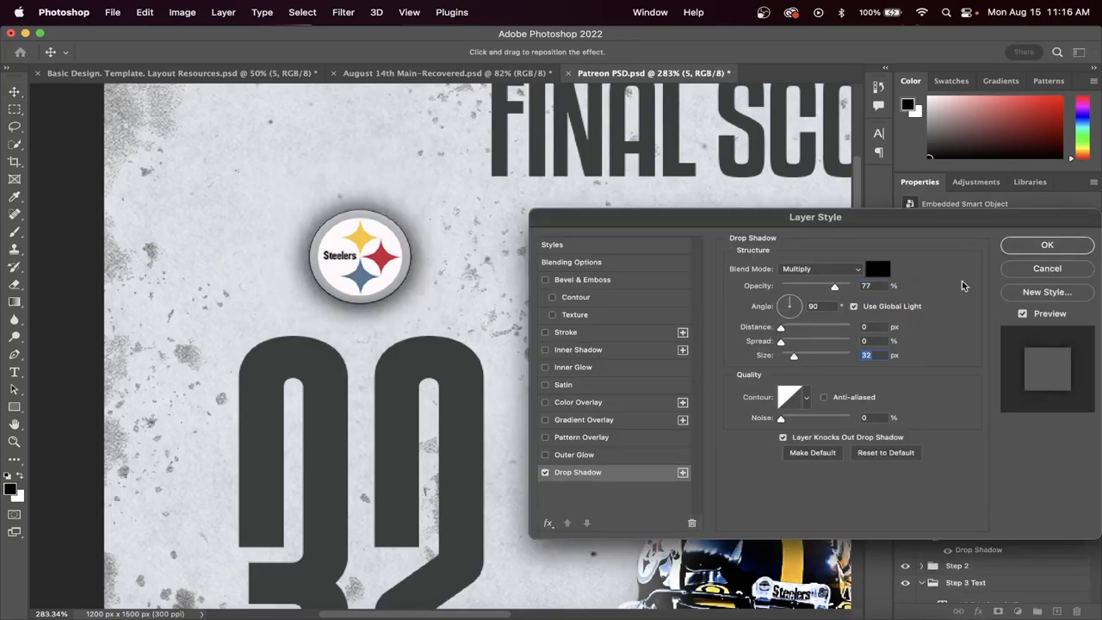
pyautogui.click(1047, 244)
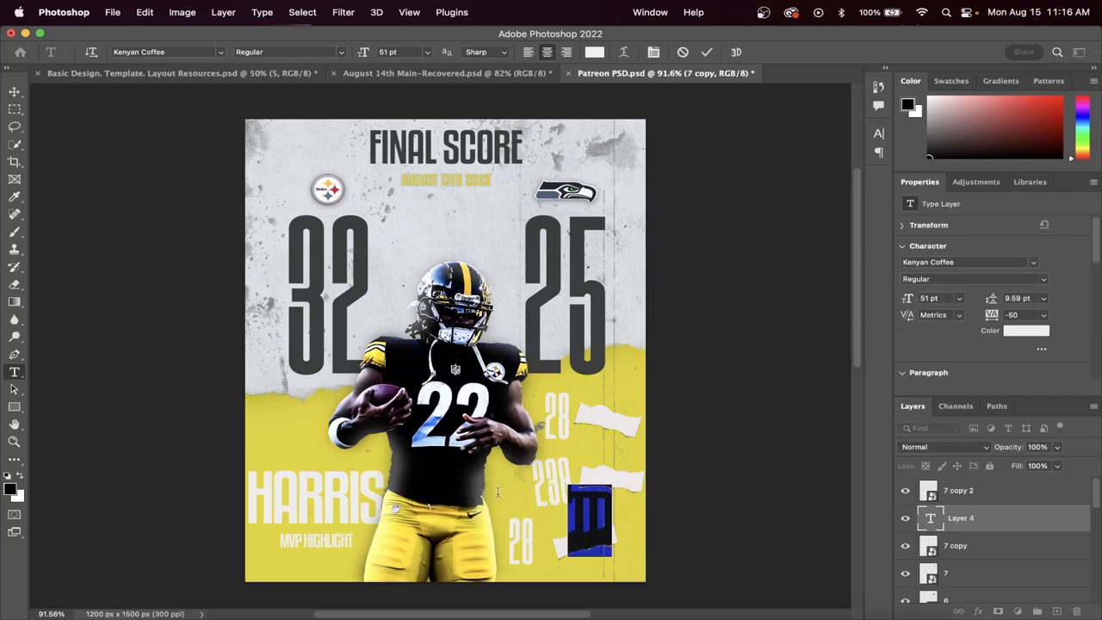
# - Add a type label to a stat paper scrap
pyautogui.click(1025, 330)
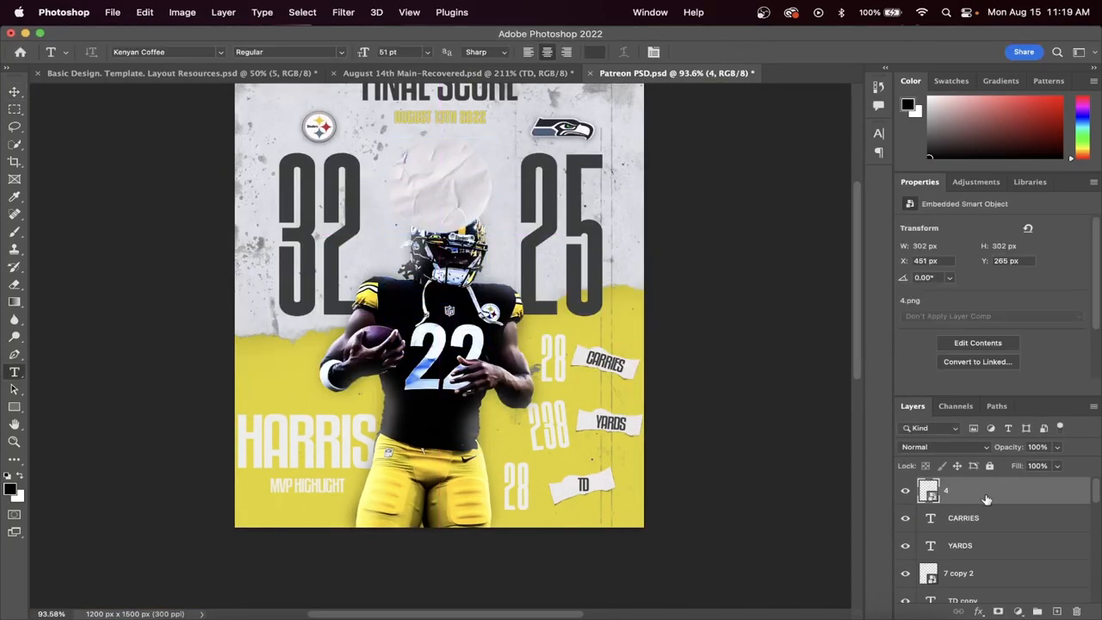
# - Colorize the torn circle via Hue/Saturation: Hue 58, Saturation 89, Lightness -34
pyautogui.click(223, 12)
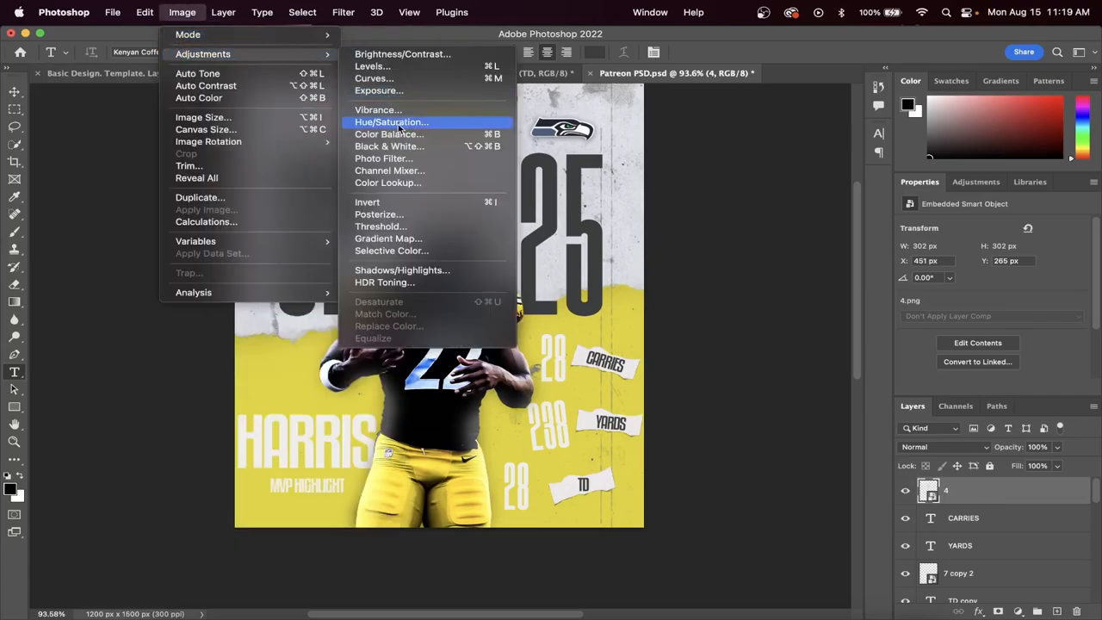
pyautogui.click(391, 121)
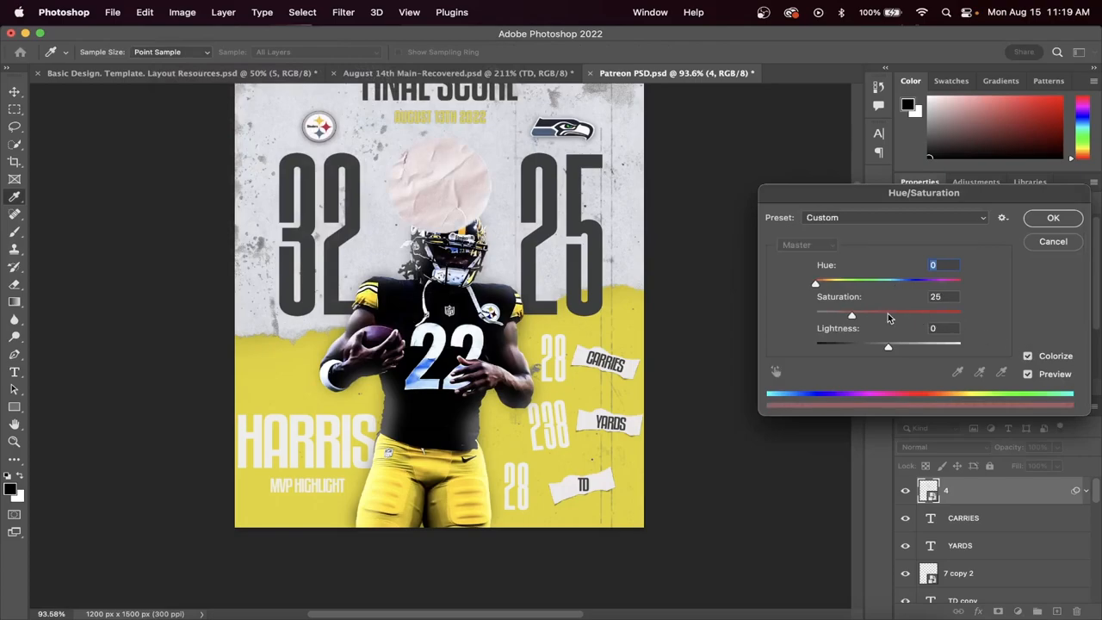
pyautogui.moveTo(815, 283); pyautogui.dragTo(824, 283)
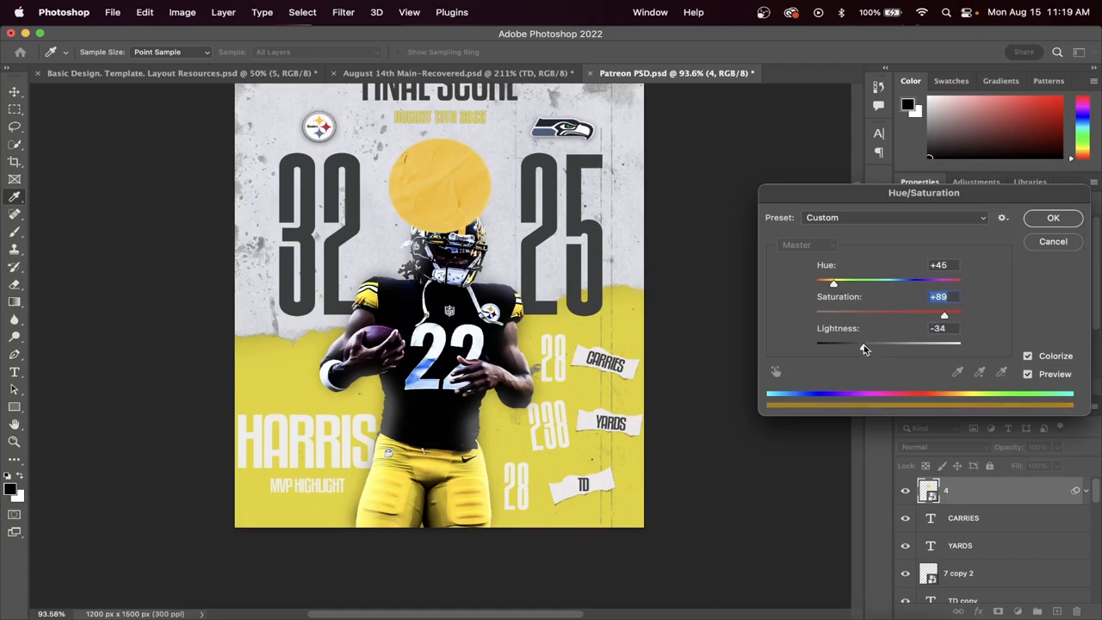
pyautogui.moveTo(833, 282); pyautogui.dragTo(839, 281)
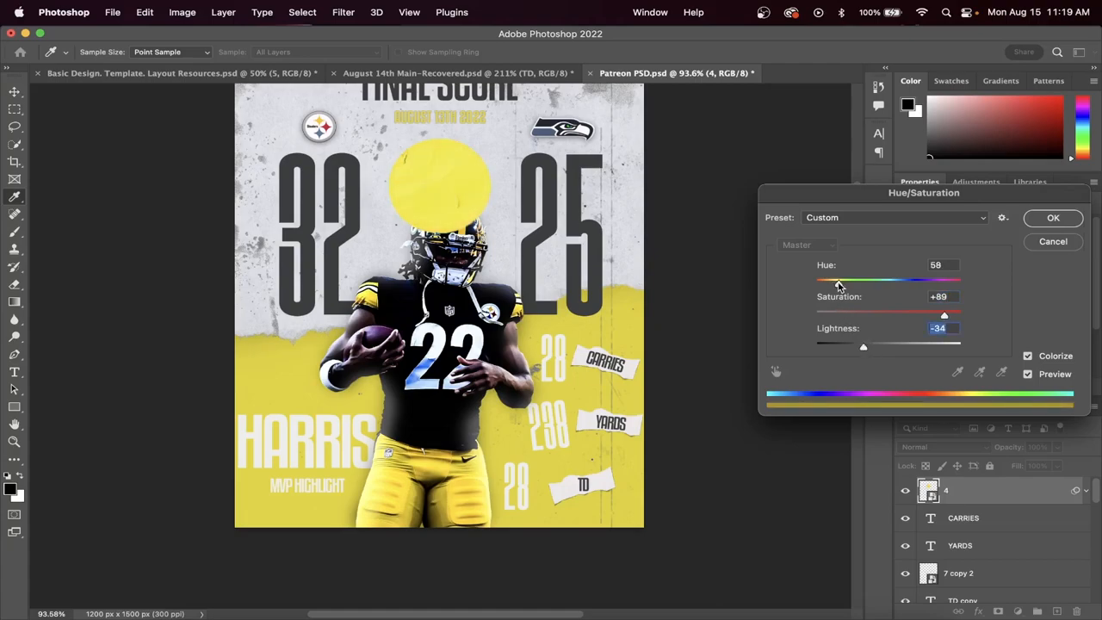
pyautogui.moveTo(841, 280); pyautogui.dragTo(837, 280)
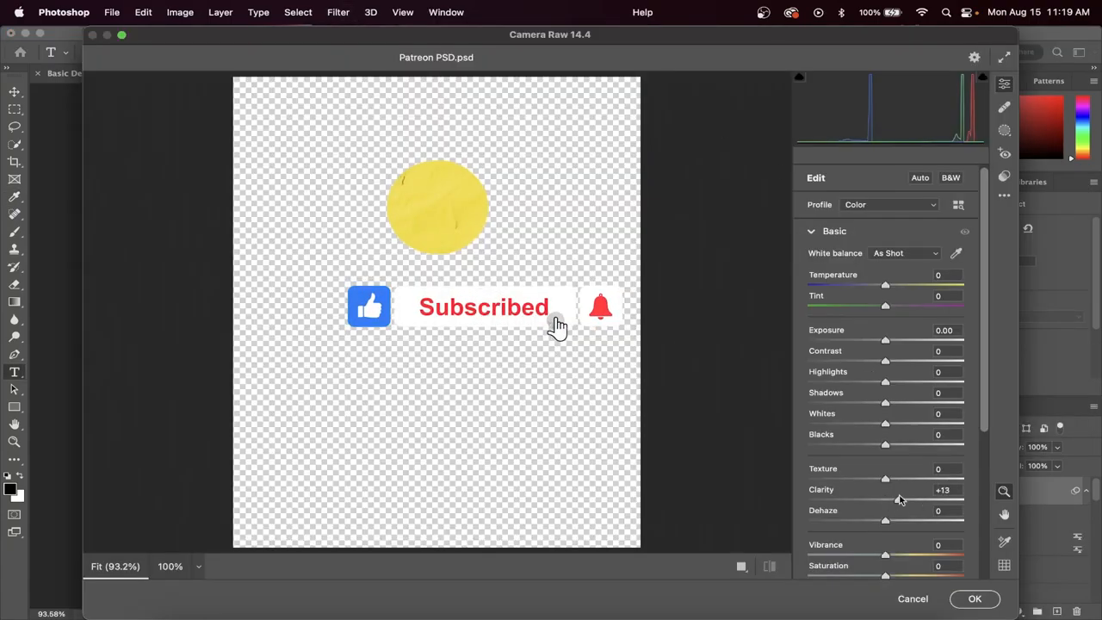
# - Raise Clarity on the yellow circle in the Camera Raw Filter
pyautogui.moveTo(885, 499); pyautogui.dragTo(963, 499)
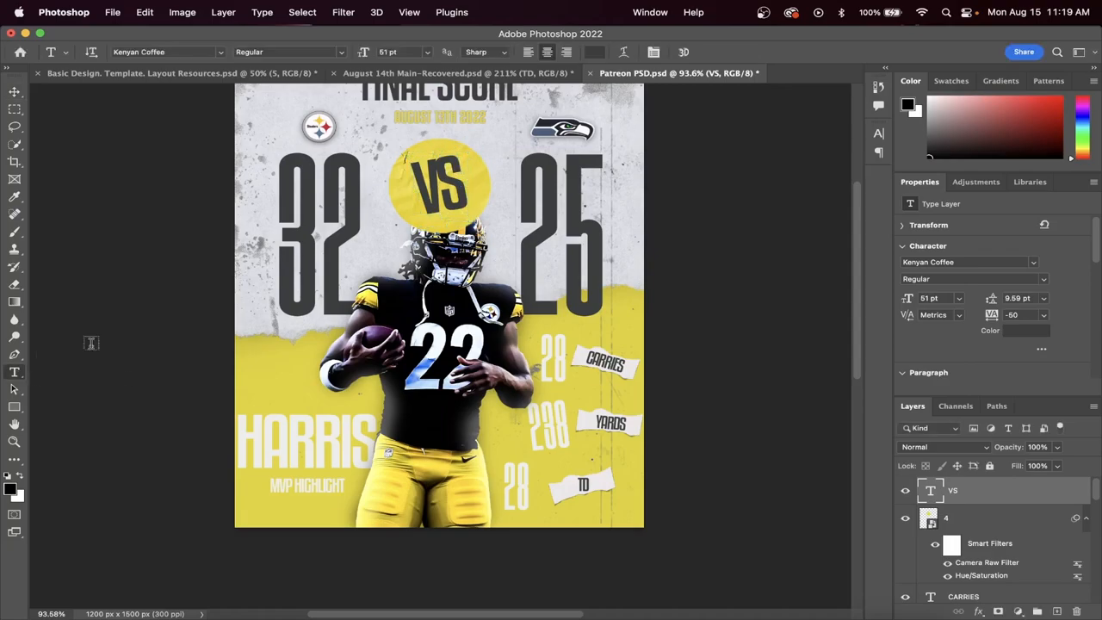
# - Change the VS lettering to a lighter colour
pyautogui.click(1024, 331)
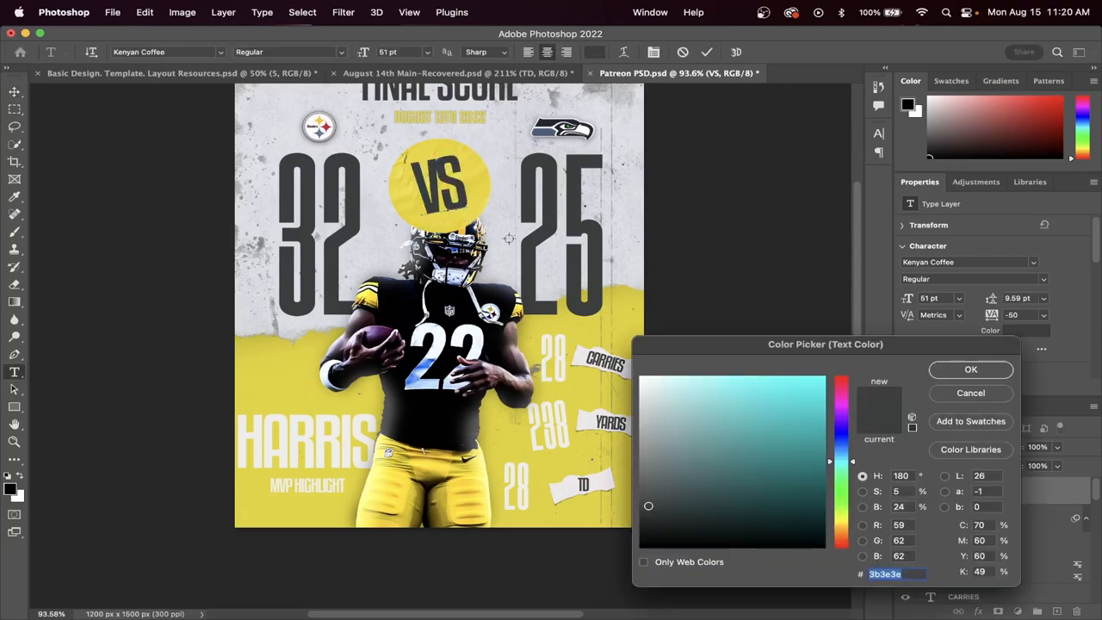
pyautogui.click(970, 370)
pyautogui.write('Najee')
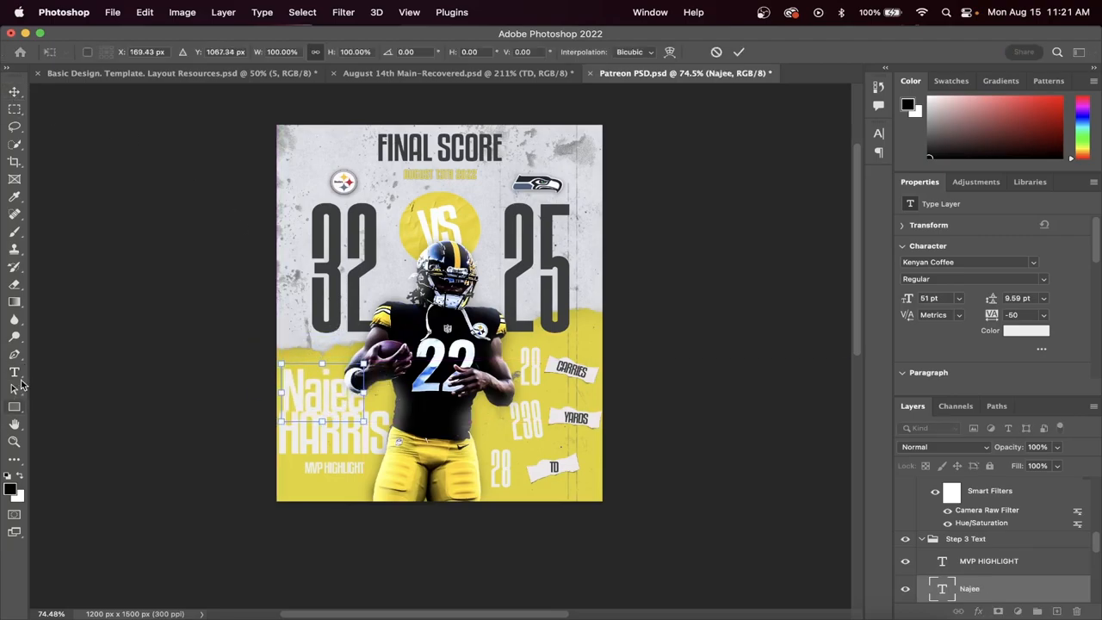
# - Color Najee dark gray #5e5e5d and set it in the Blastimo script font
pyautogui.click(14, 371)
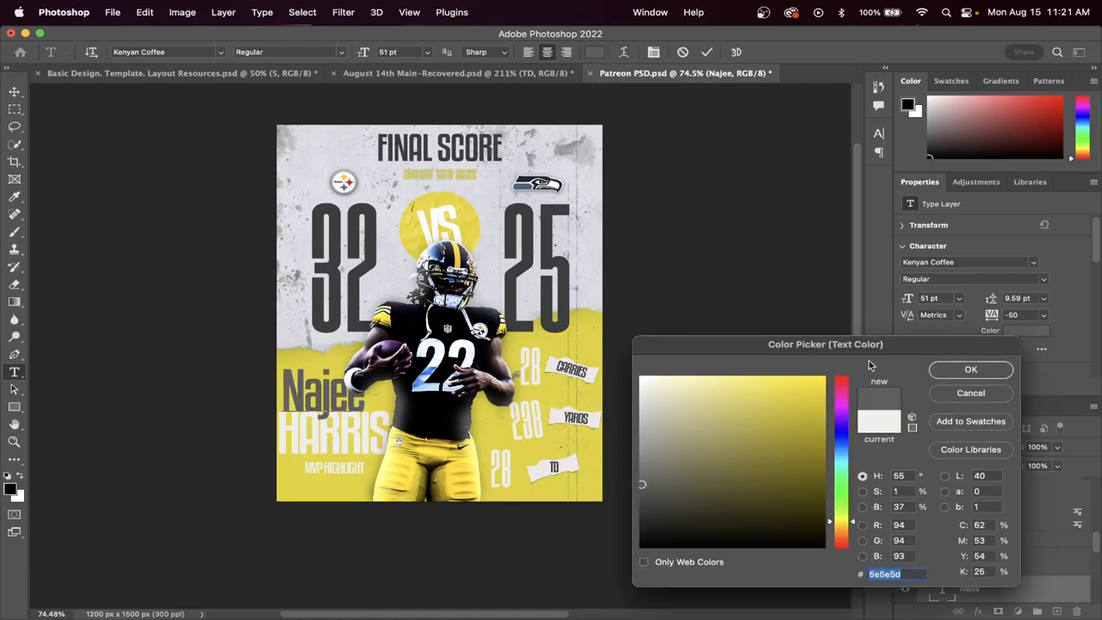
pyautogui.click(970, 369)
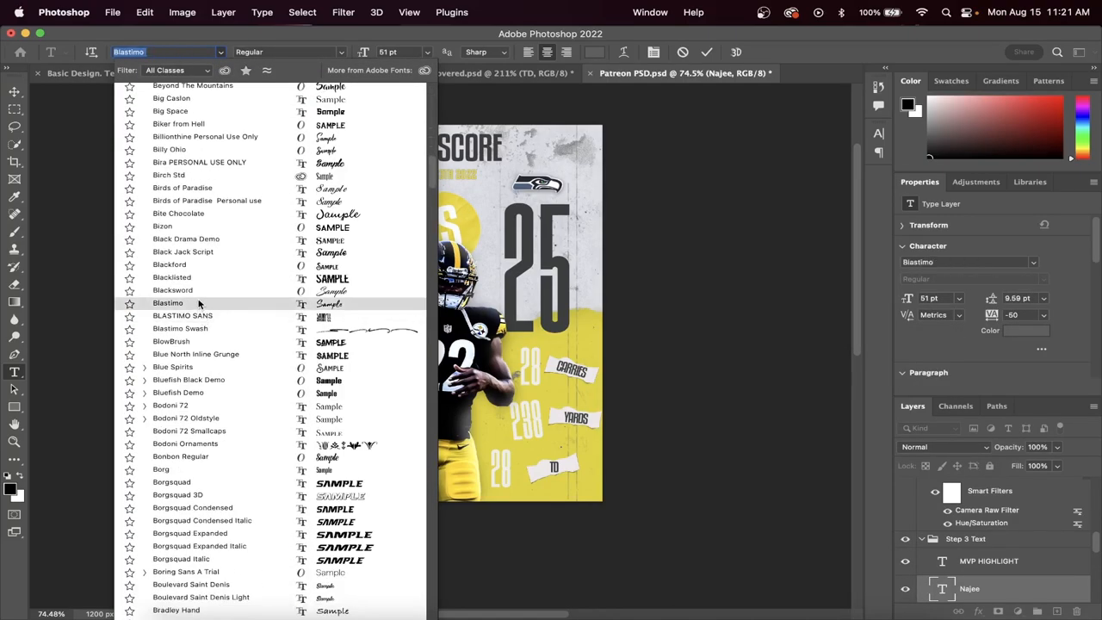
pyautogui.click(168, 302)
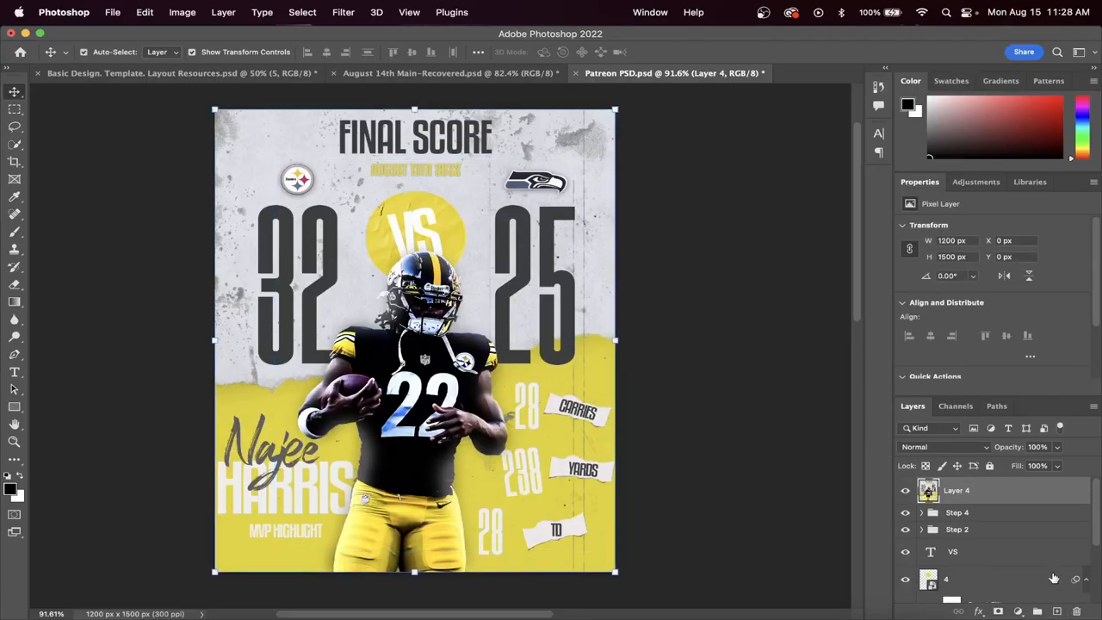
# - In Camera Raw, set Yellows saturation -8, Darks -9 and Shadows -18
pyautogui.click(342, 12)
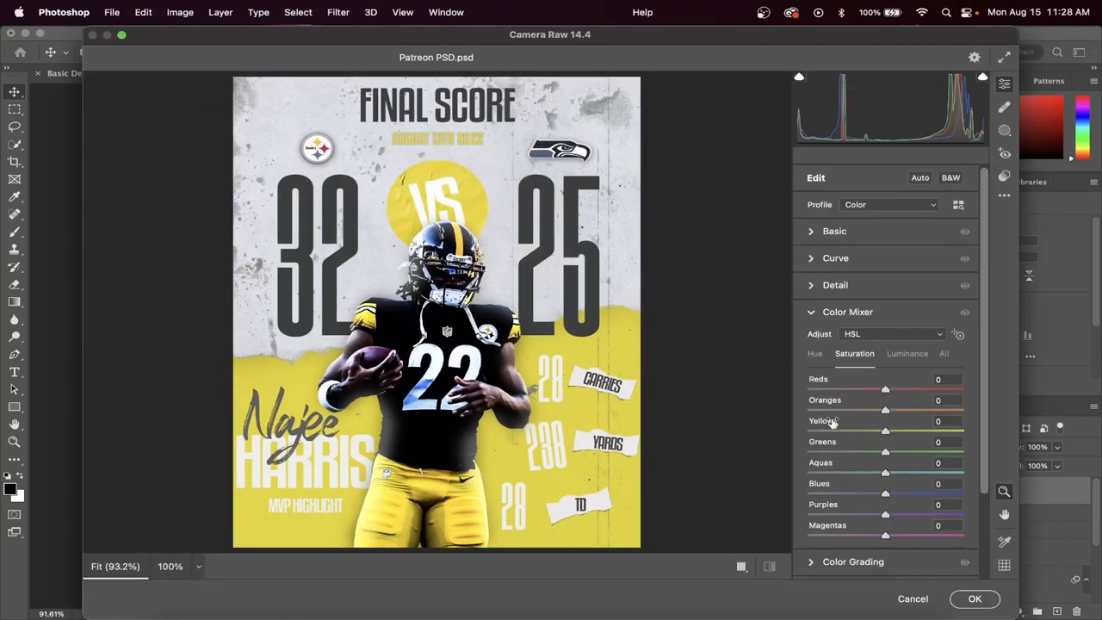
pyautogui.moveTo(885, 432); pyautogui.dragTo(877, 431)
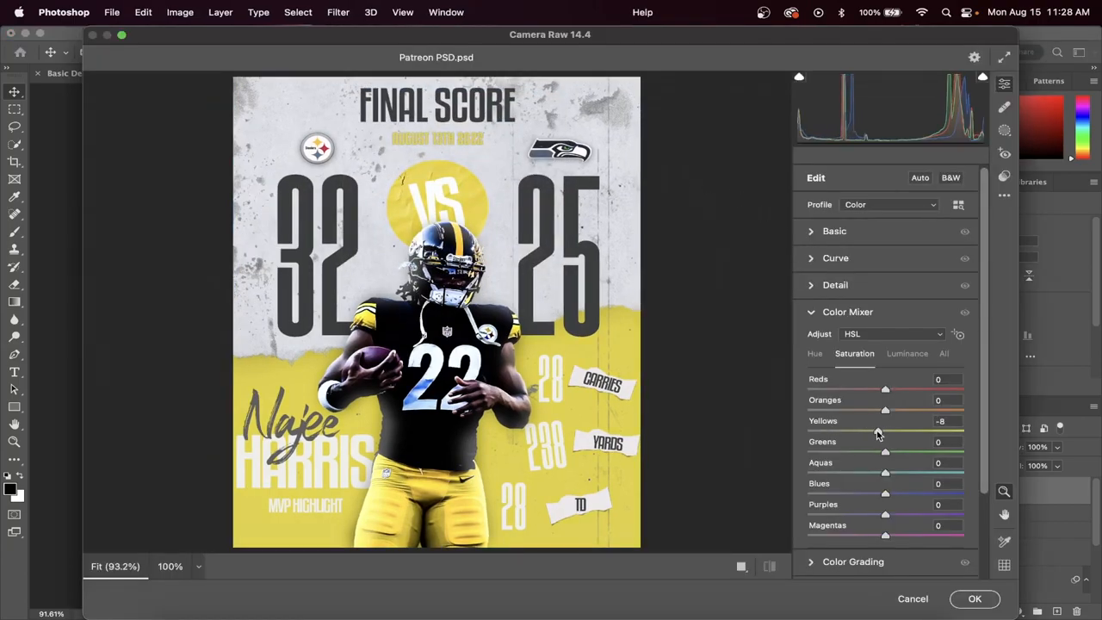
pyautogui.click(834, 257)
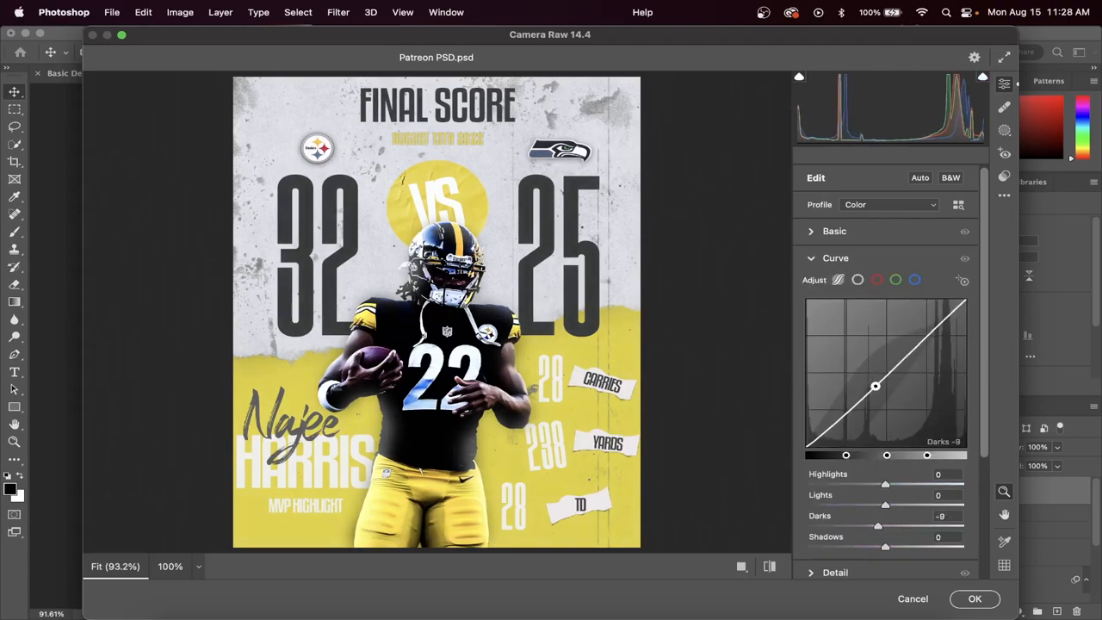
pyautogui.moveTo(876, 386); pyautogui.dragTo(859, 408)
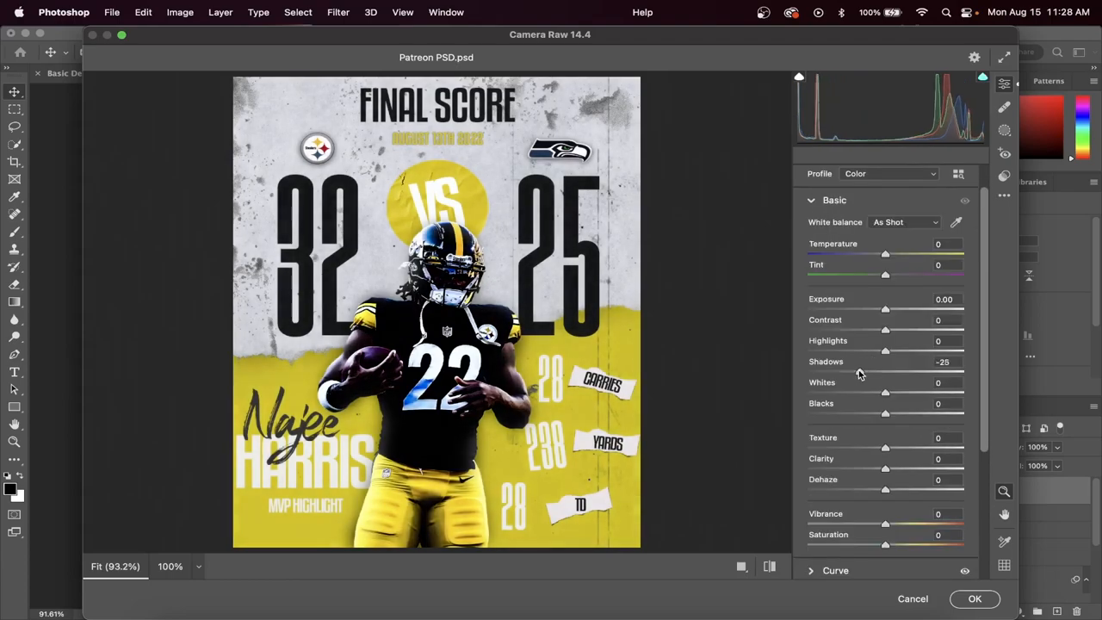
pyautogui.moveTo(881, 372); pyautogui.dragTo(886, 371)
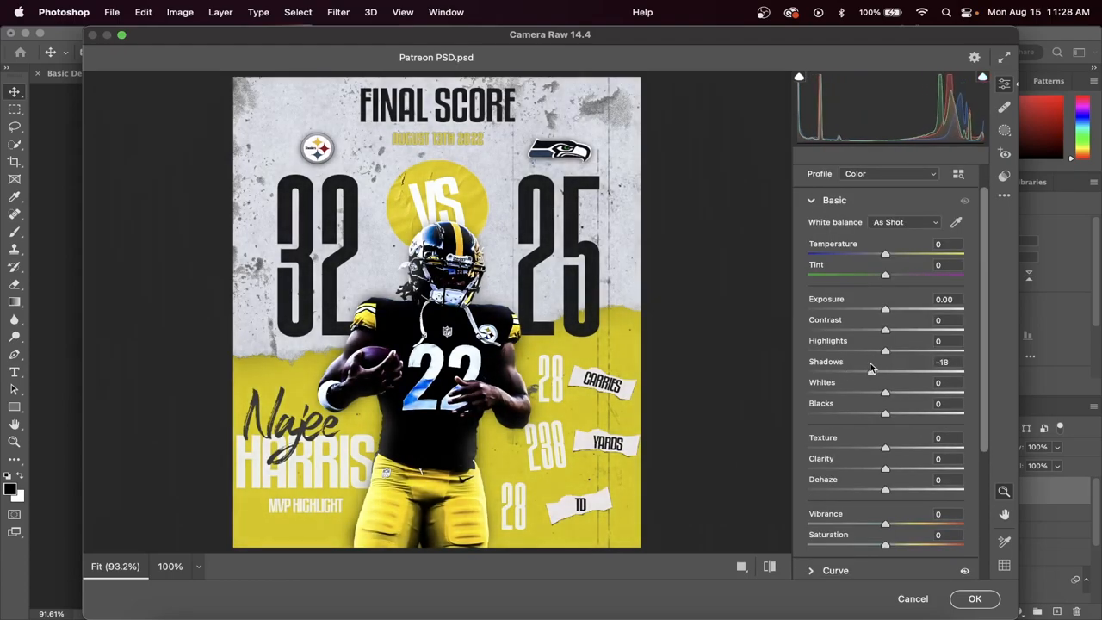
pyautogui.moveTo(428, 522)
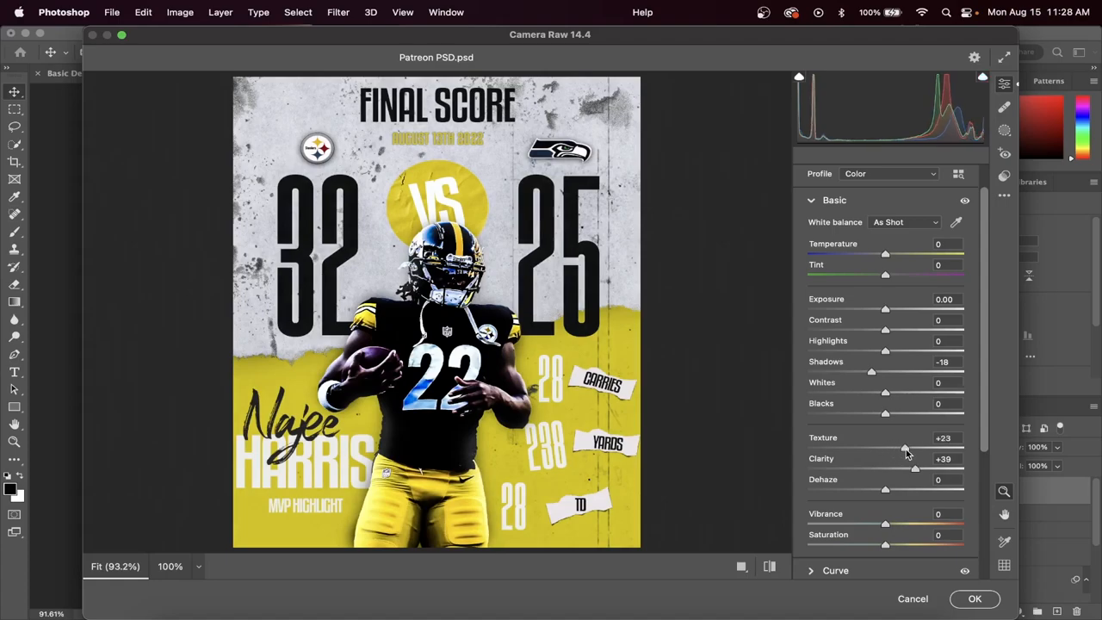
# - Add Texture +28, Clarity +39 and Vibrance +39 to the merged poster
pyautogui.moveTo(885, 523); pyautogui.dragTo(906, 523)
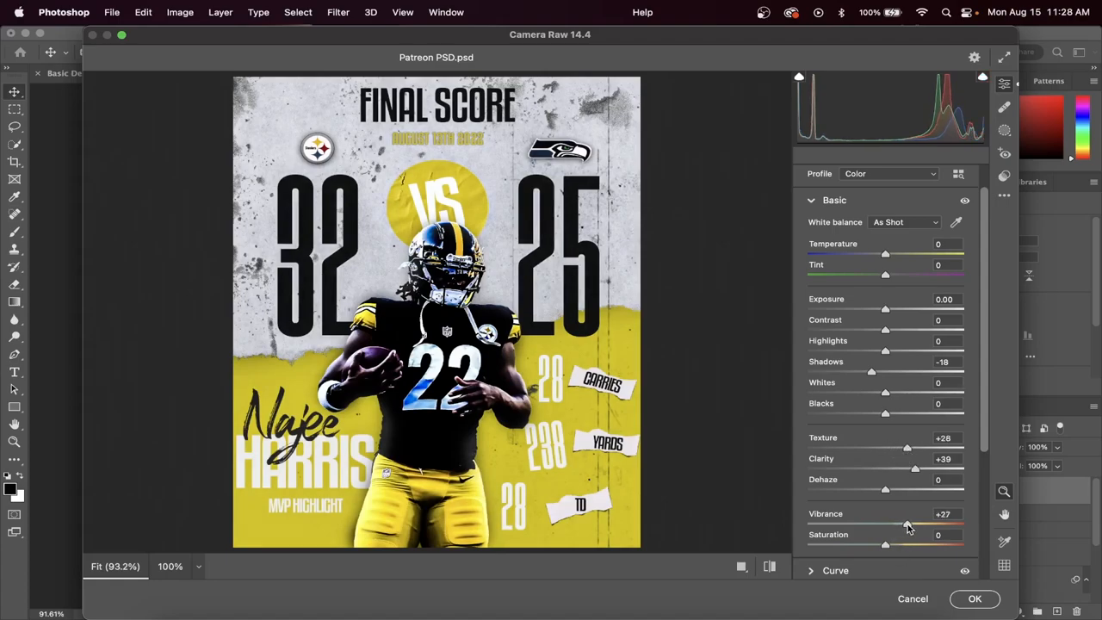
pyautogui.moveTo(906, 524); pyautogui.dragTo(915, 525)
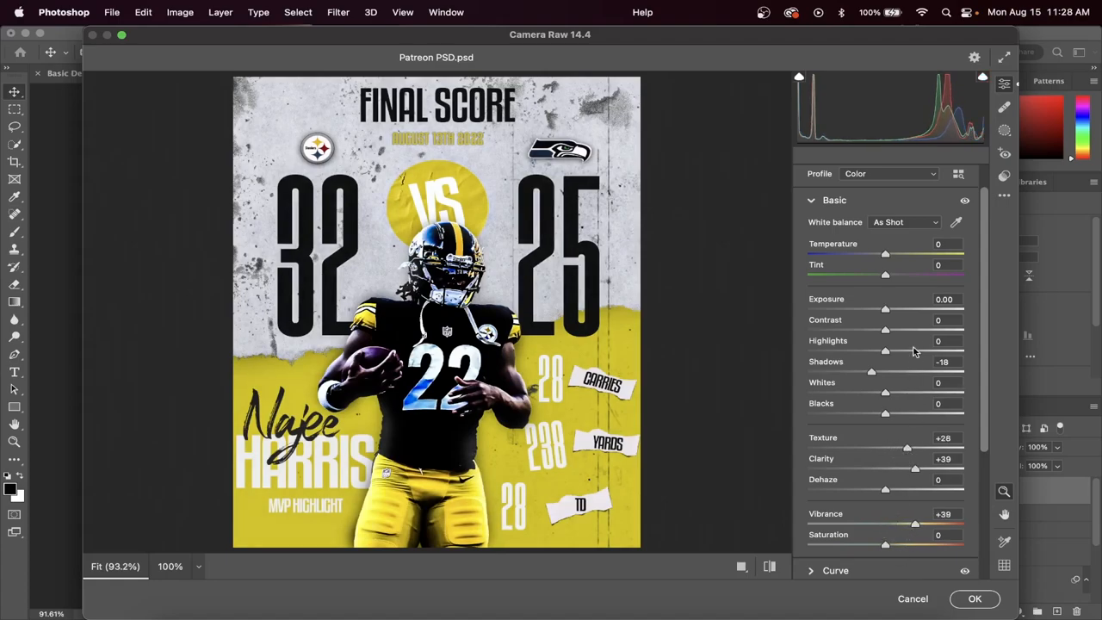
pyautogui.scroll(-3)
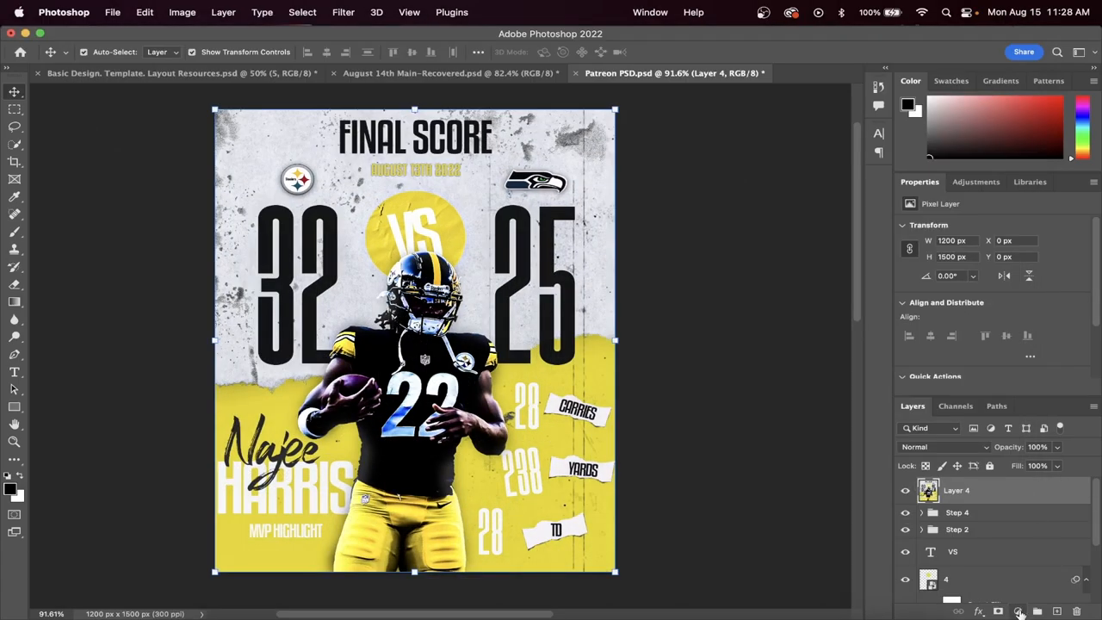
# - Add a Soft Light Black & White adjustment layer with Reds at -141, toggled to compare
pyautogui.click(1014, 609)
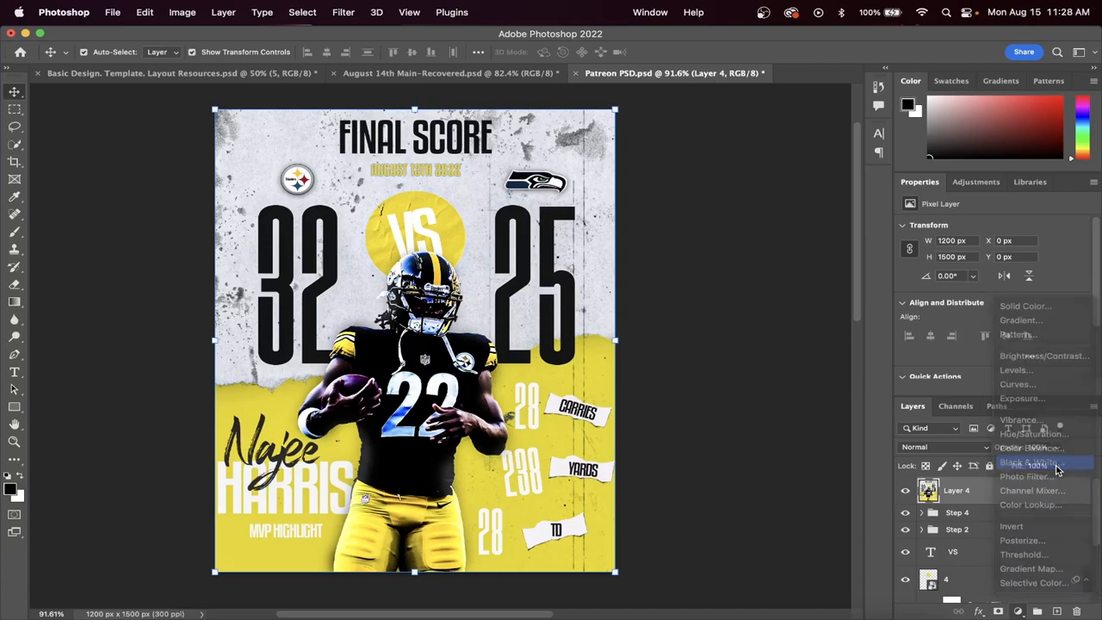
pyautogui.click(1029, 463)
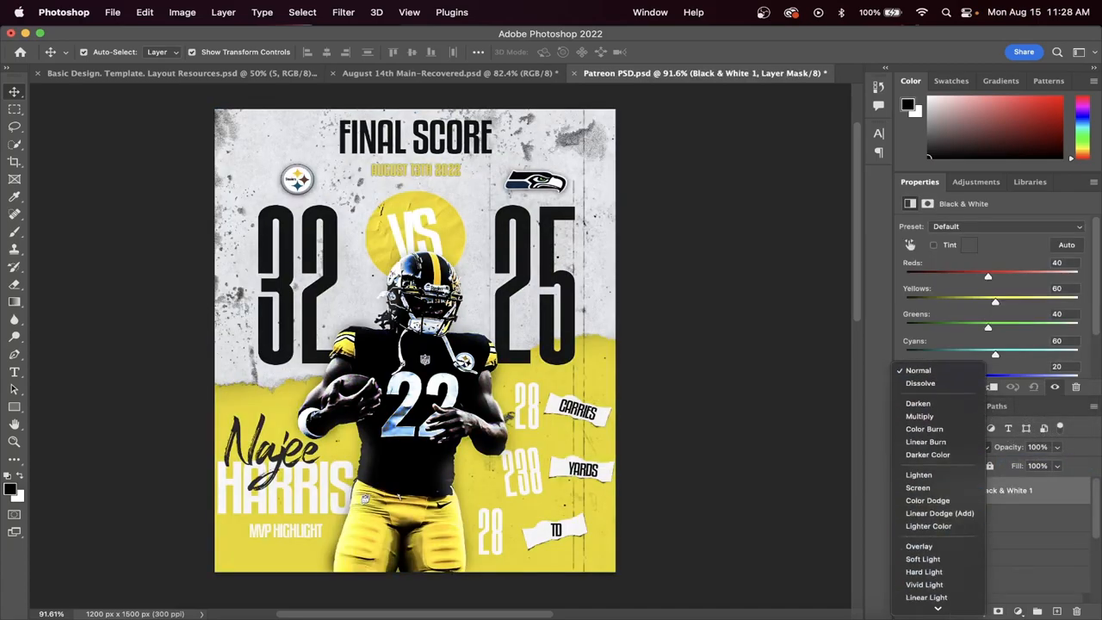
pyautogui.click(922, 558)
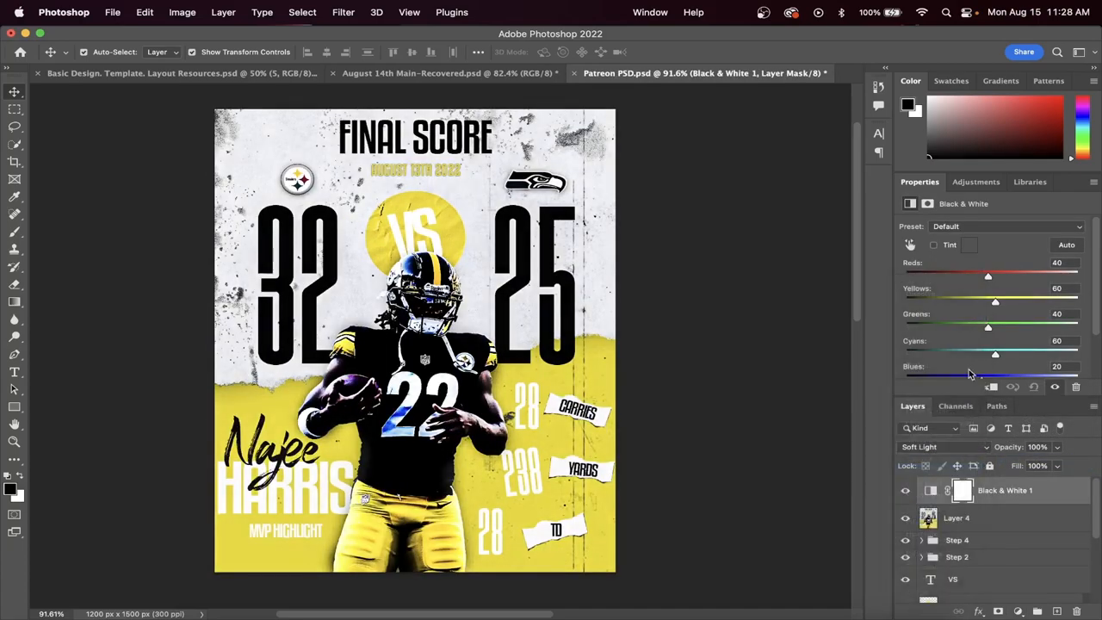
pyautogui.moveTo(988, 274); pyautogui.dragTo(908, 274)
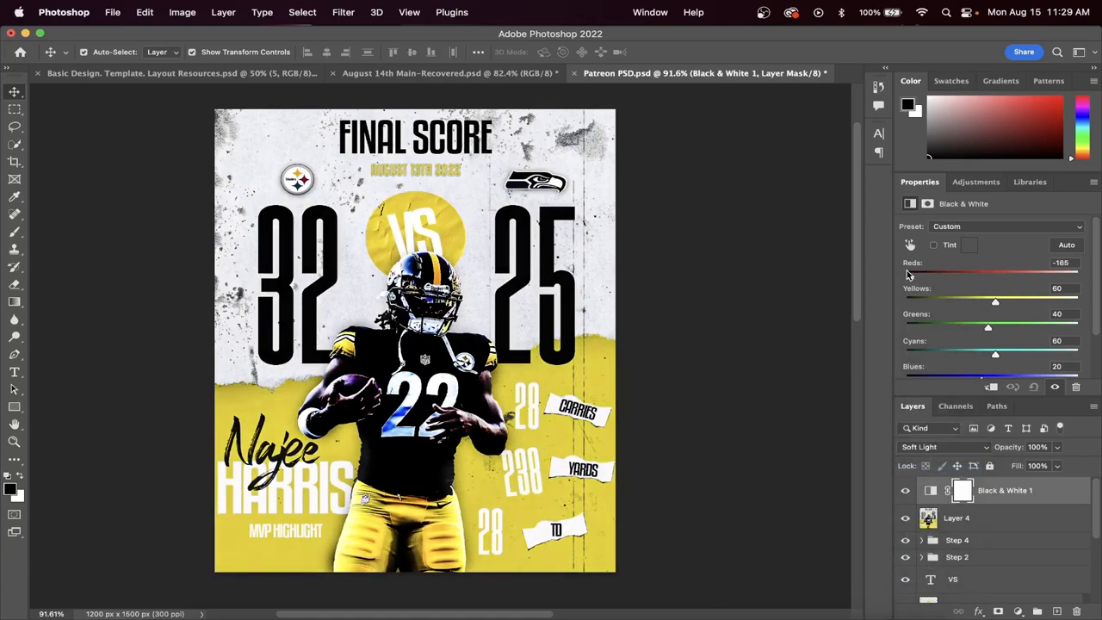
pyautogui.moveTo(908, 274); pyautogui.dragTo(925, 273)
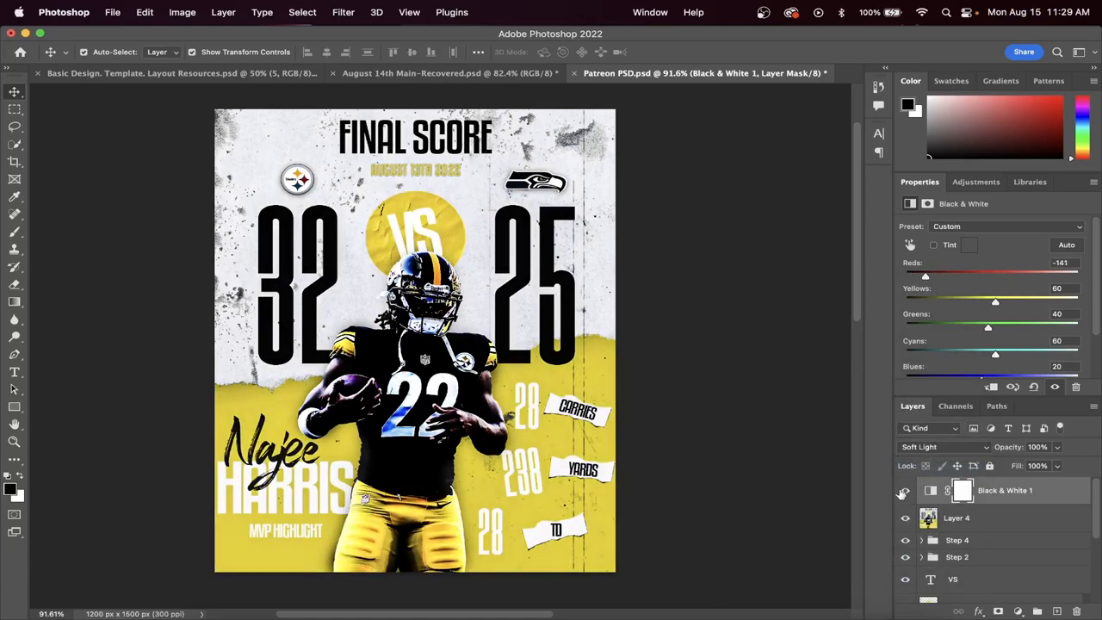
pyautogui.click(905, 489)
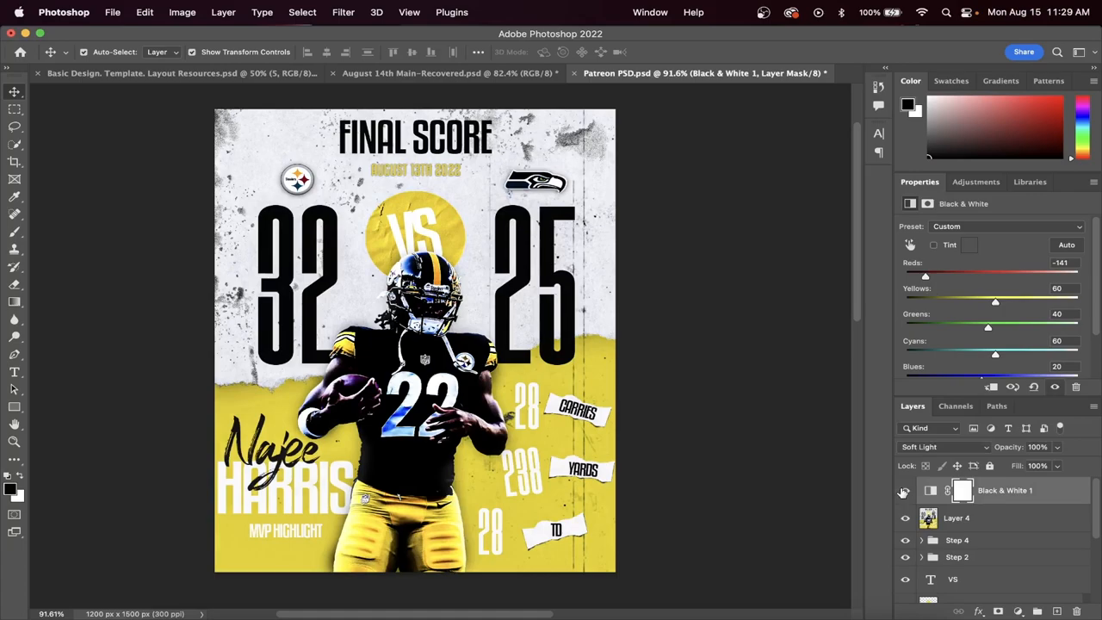